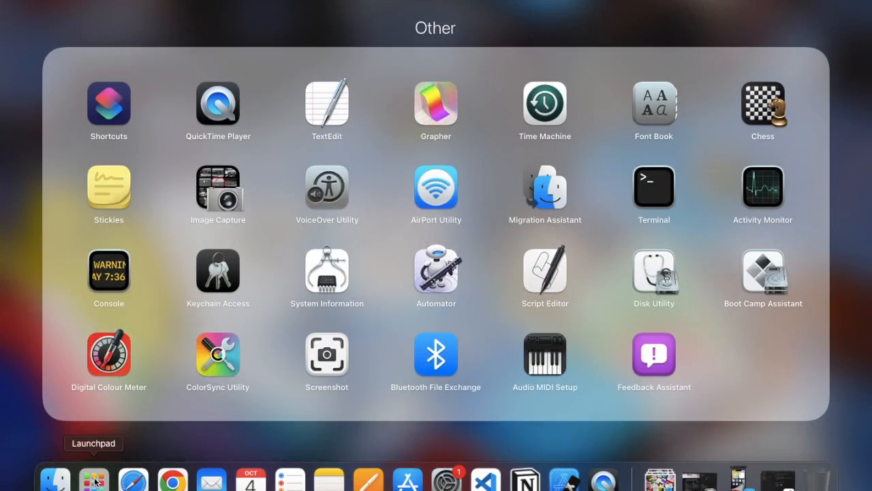
Launch the Terminal app from Launchpad's Other folder
left_click(654, 188)
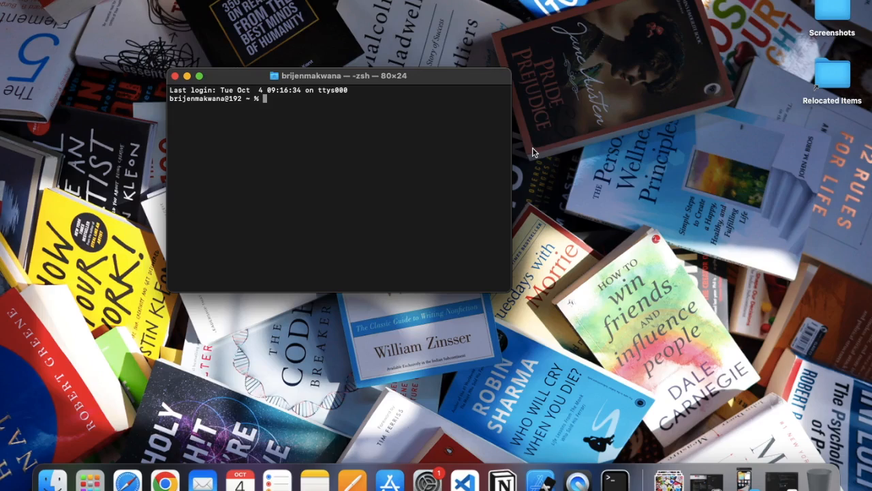
Run 'expo init shopping-app-yt' to create the shopping app project
type("expo i")
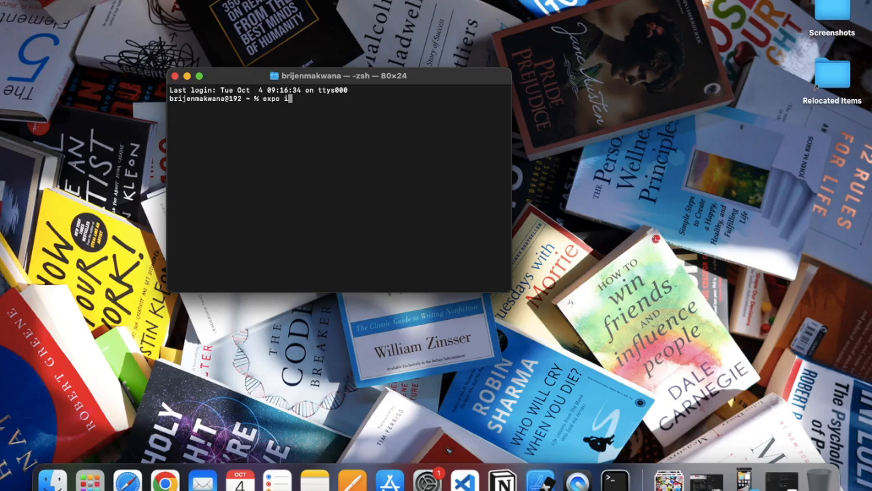
type("nit")
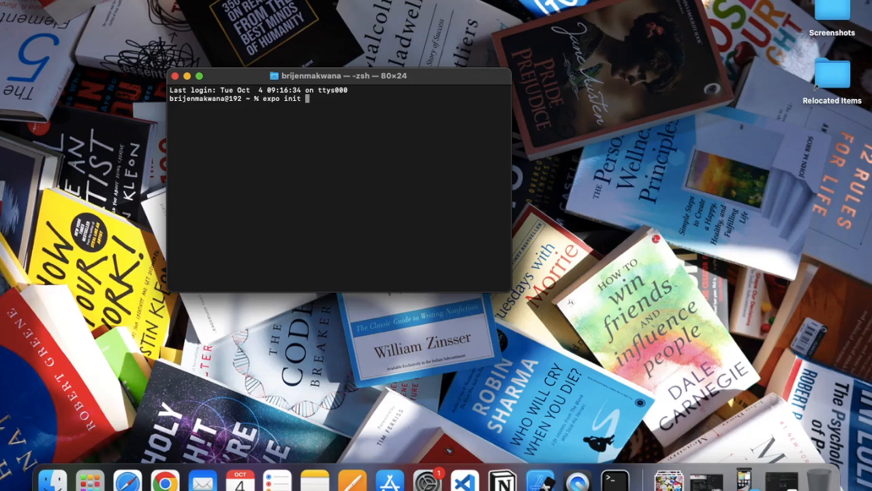
type("shopping-app-y")
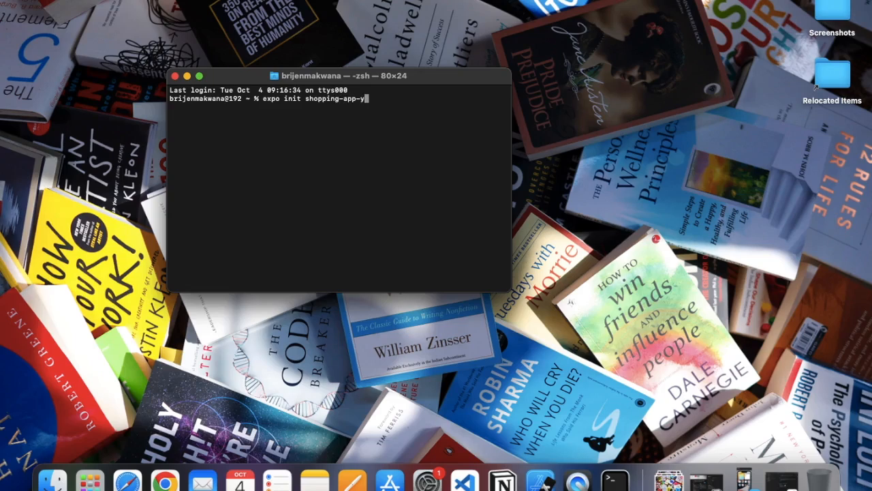
type("t")
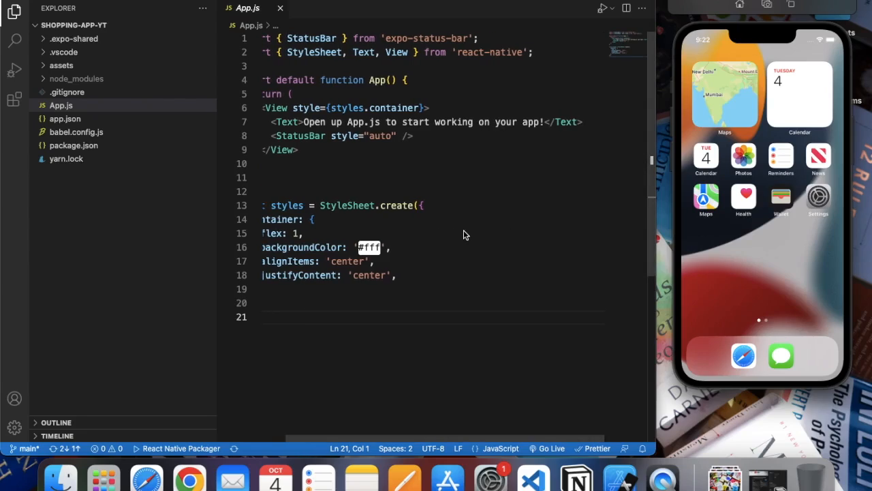
mouse_move(508, 229)
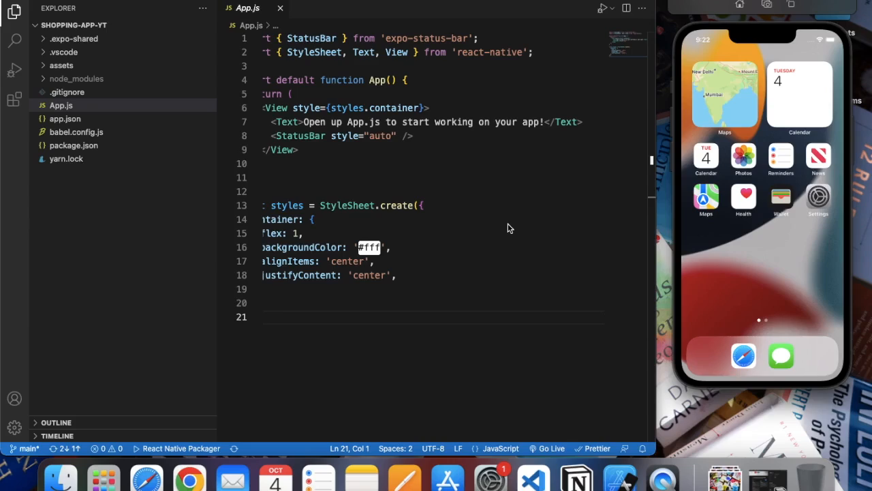
mouse_move(248, 24)
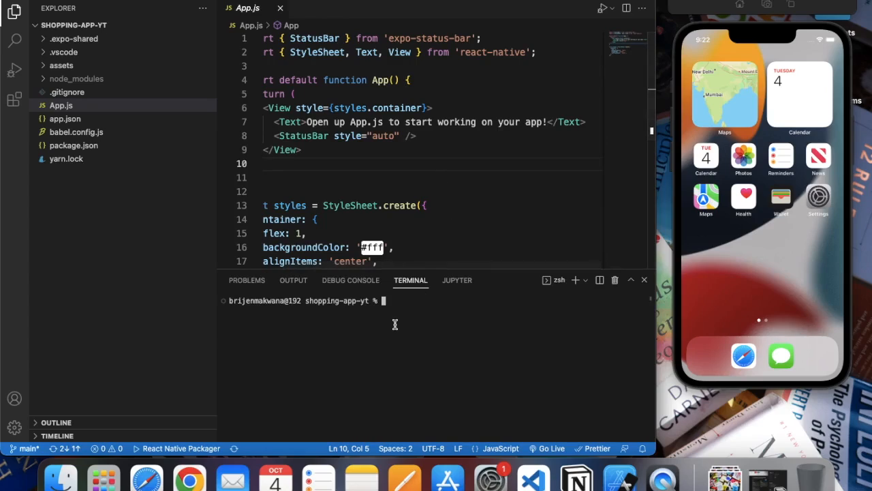
Start the Expo app from VS Code's integrated terminal and launch the iOS simulator
type("n")
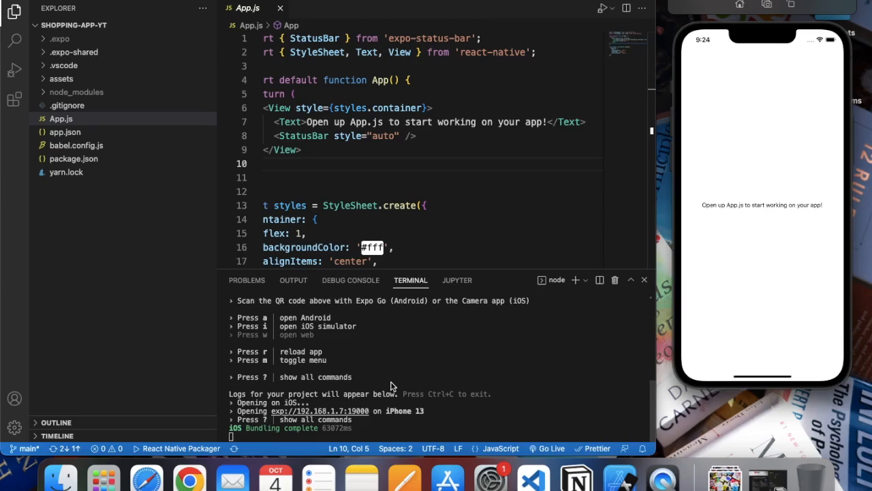
mouse_move(648, 291)
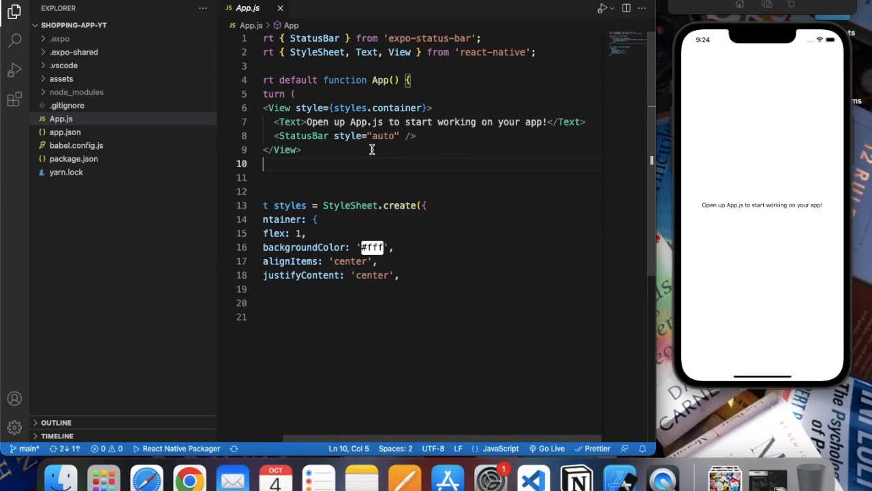
Replace the starter message in App.js's Text tag with 'Hello World'
left_click_drag(307, 122, 544, 122)
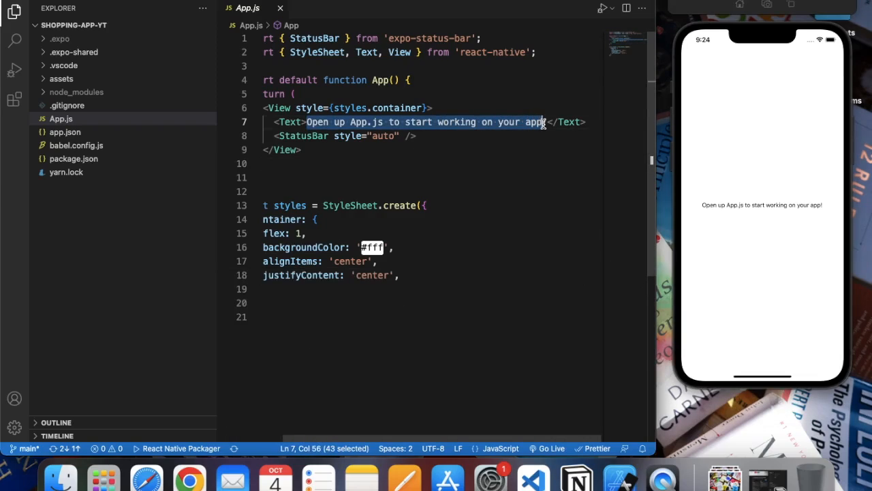
type("H</Text>")
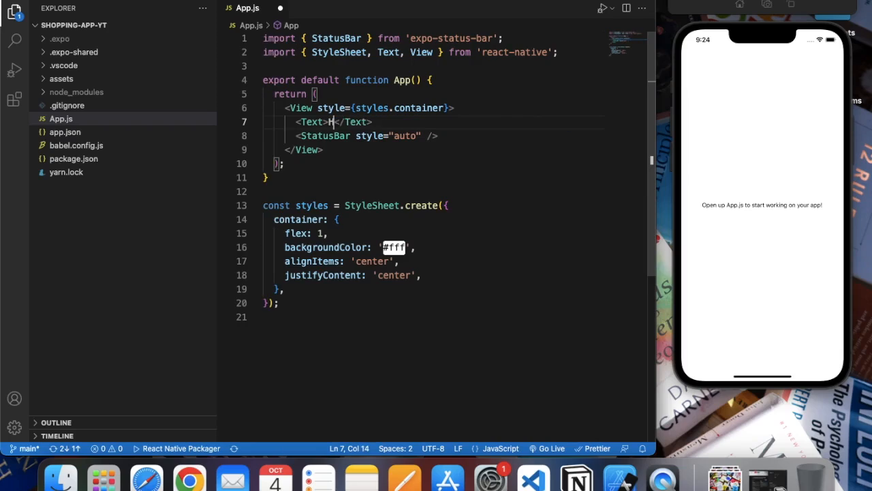
type("ello Wor")
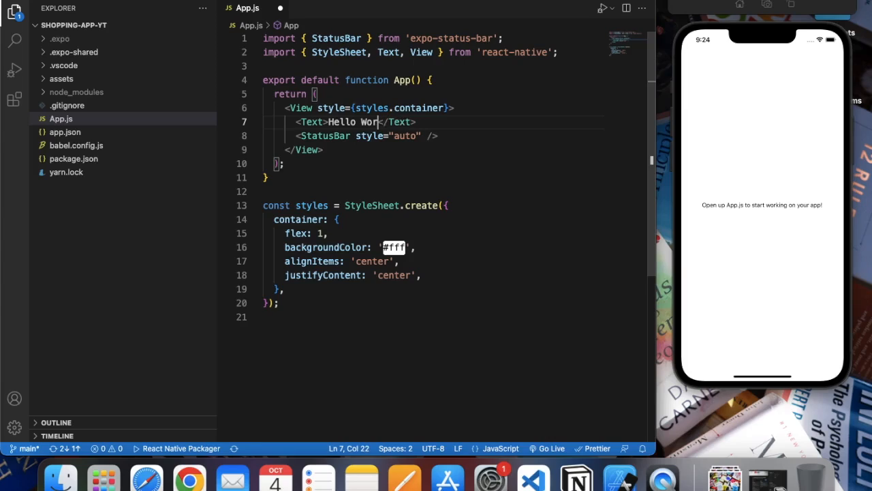
type("ld")
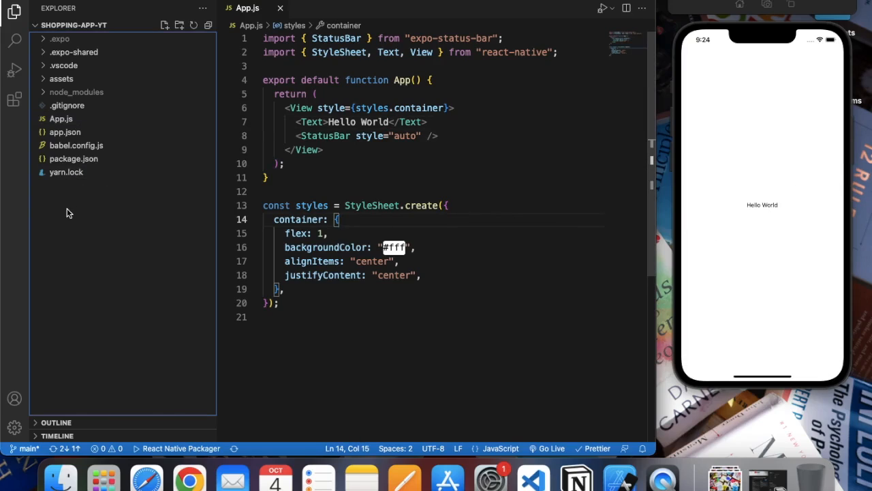
mouse_move(536, 189)
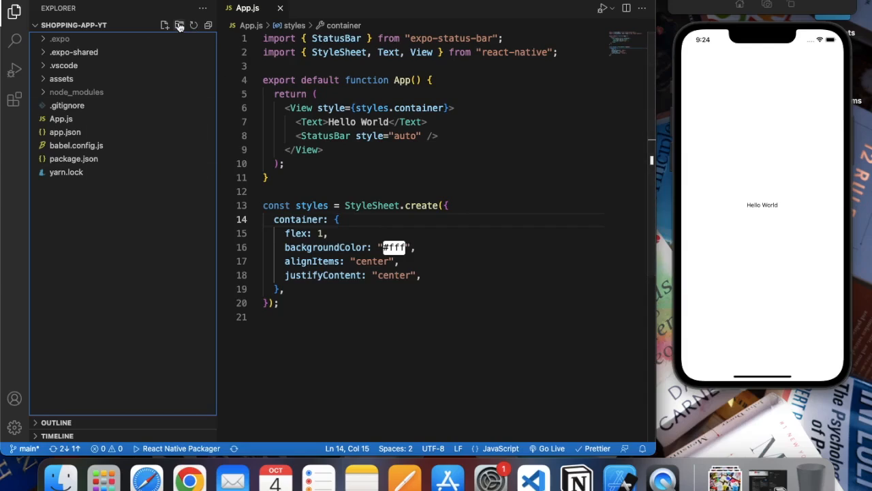
Create a components folder holding ShoppingItem.js with a basic component skeleton
left_click(179, 26)
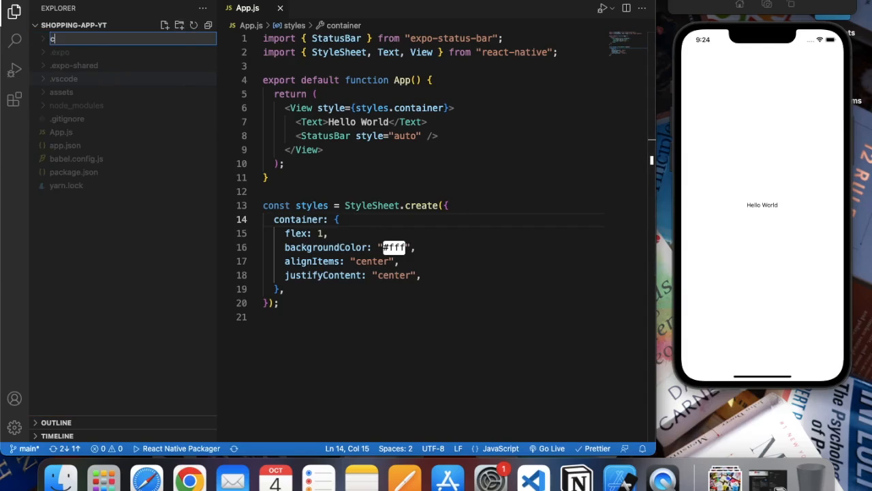
type("ompo")
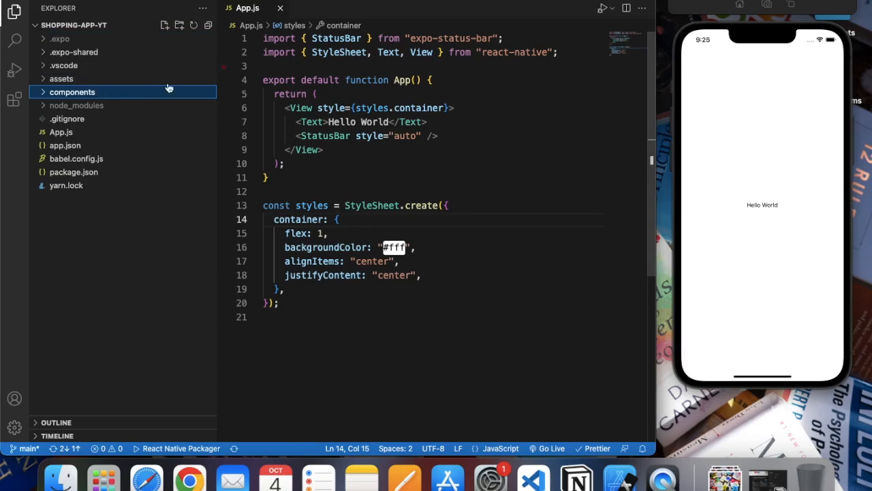
left_click(71, 92)
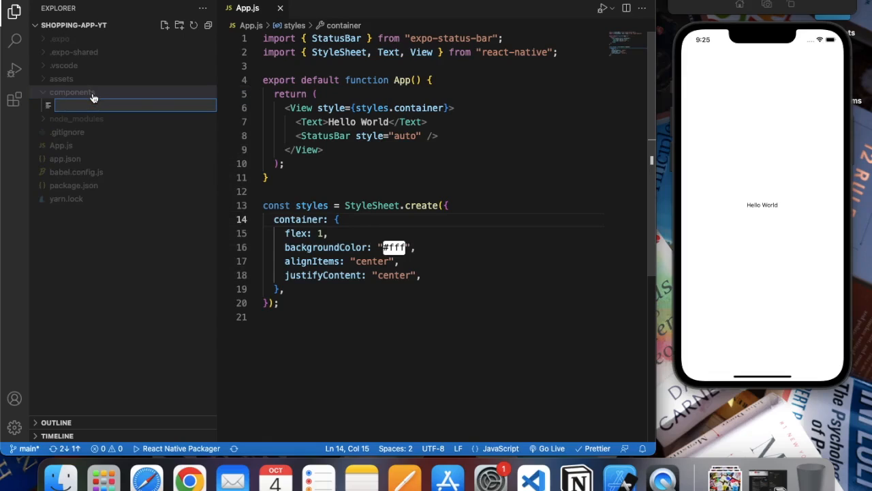
type("Shoppi")
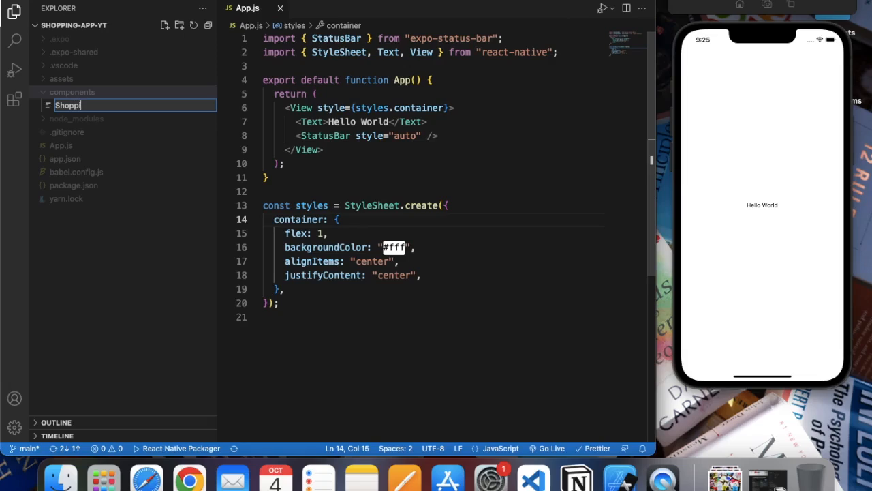
type("ngItem.js")
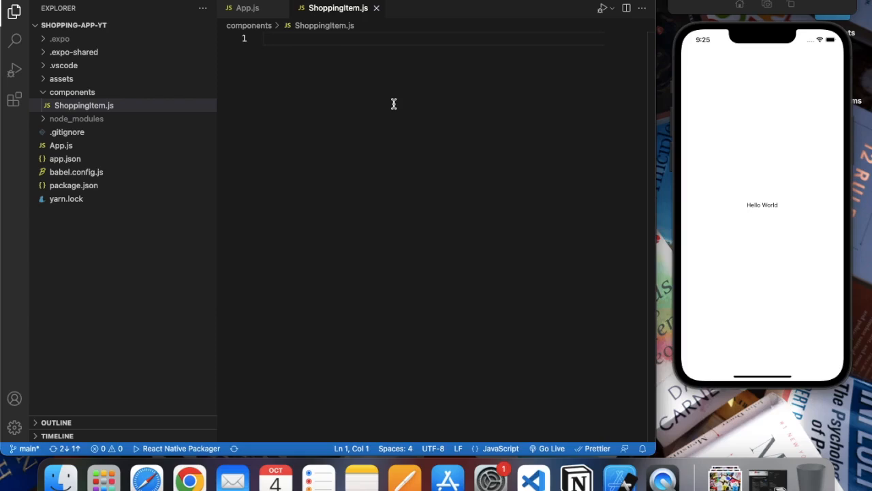
type("rne")
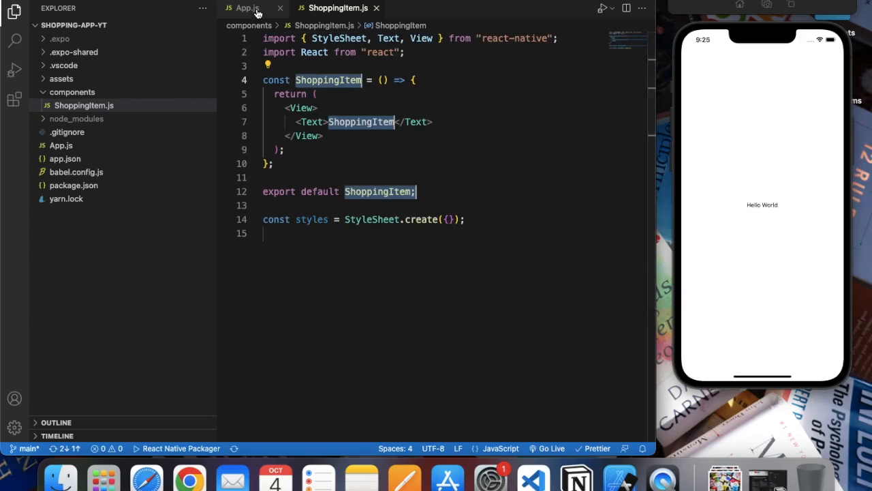
Render ShoppingItem in App.js and remove the centering style lines
left_click(246, 7)
type("<")
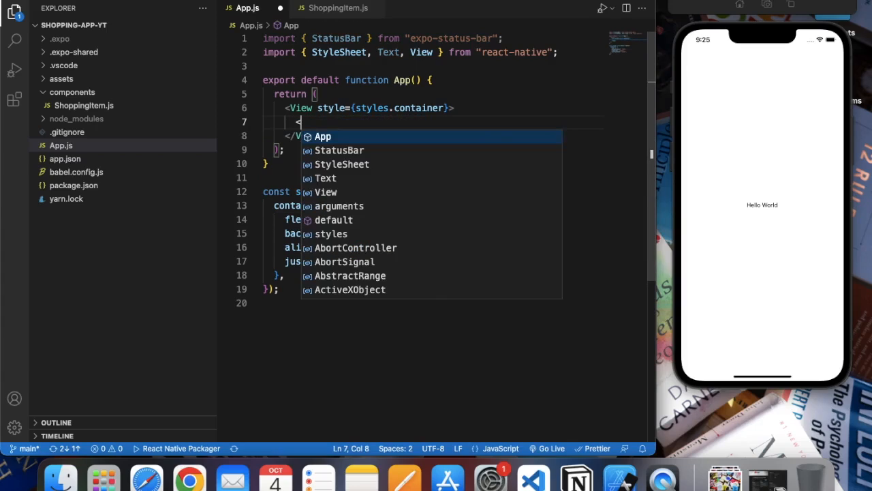
type("ShoppingItem />")
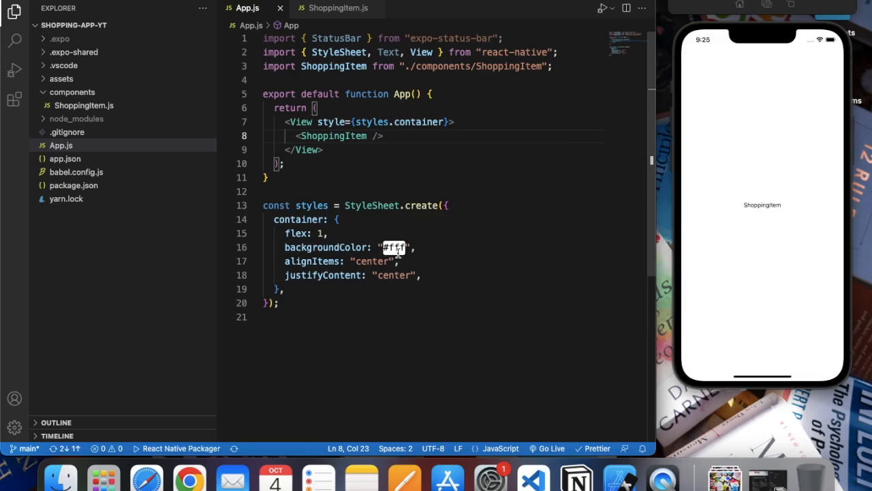
left_click_drag(284, 261, 421, 274)
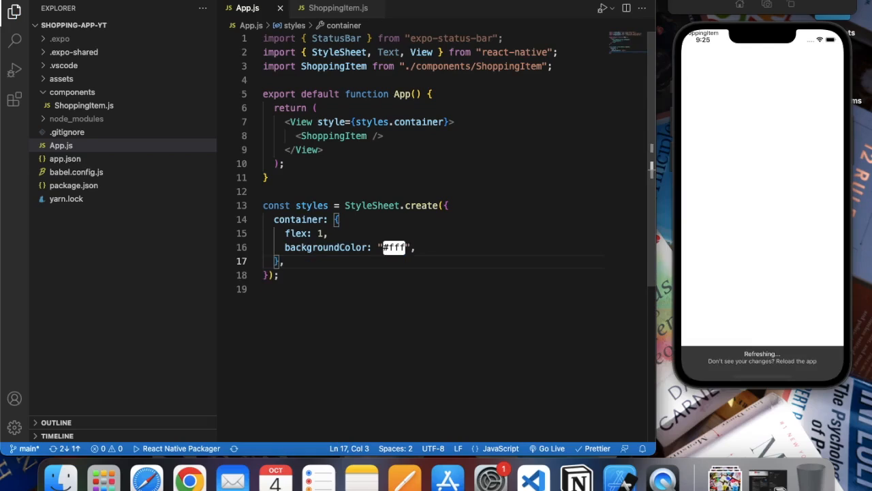
Replace App.js's View with SafeAreaView and add SafeAreaView to the react-native import
double_click(300, 122)
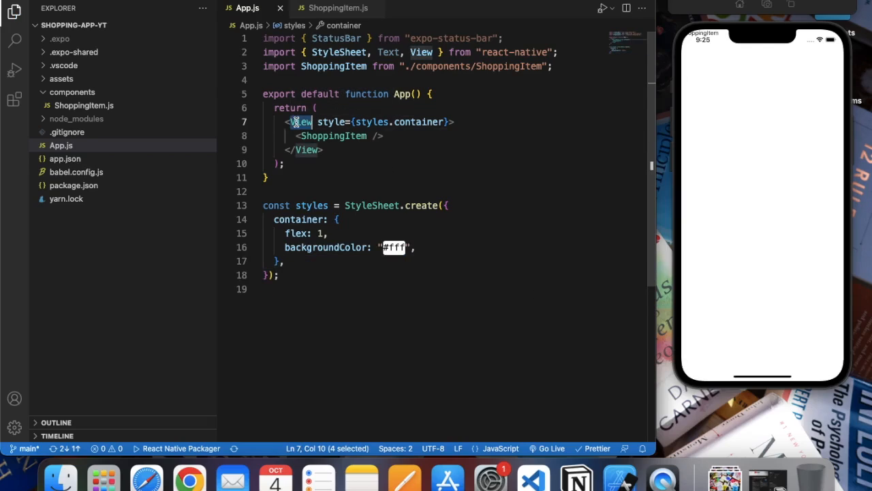
type("Safe")
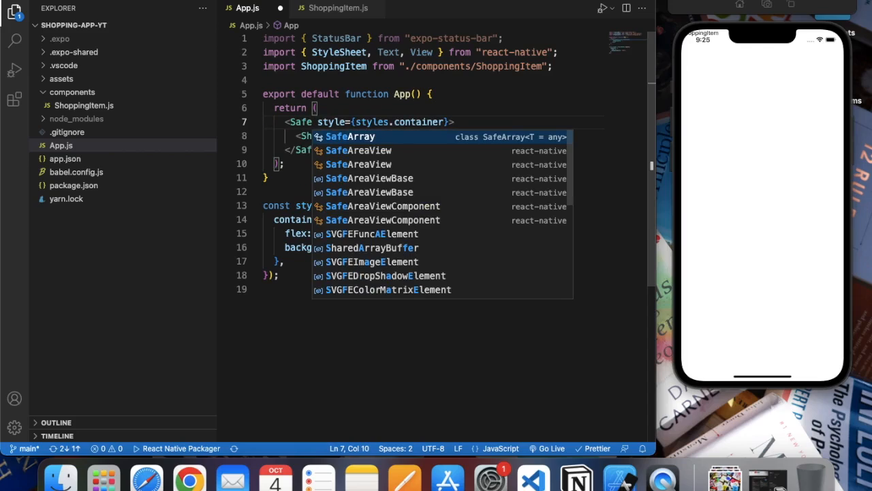
mouse_move(788, 58)
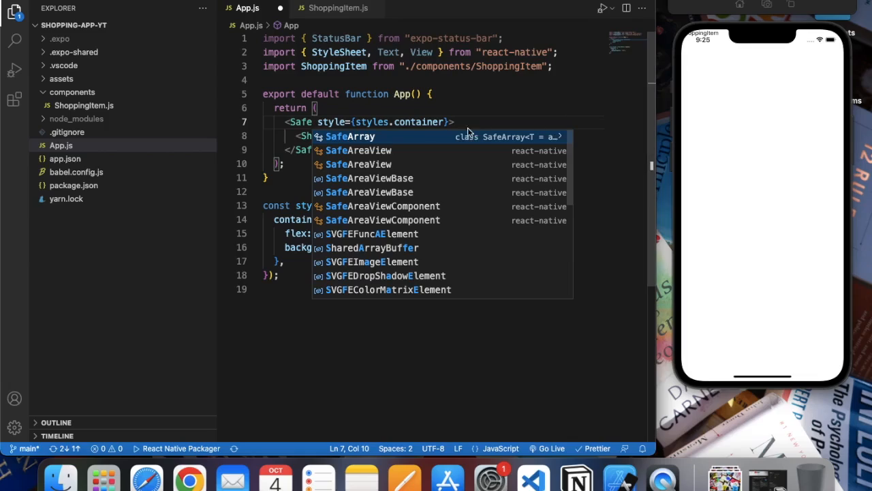
key("Tab")
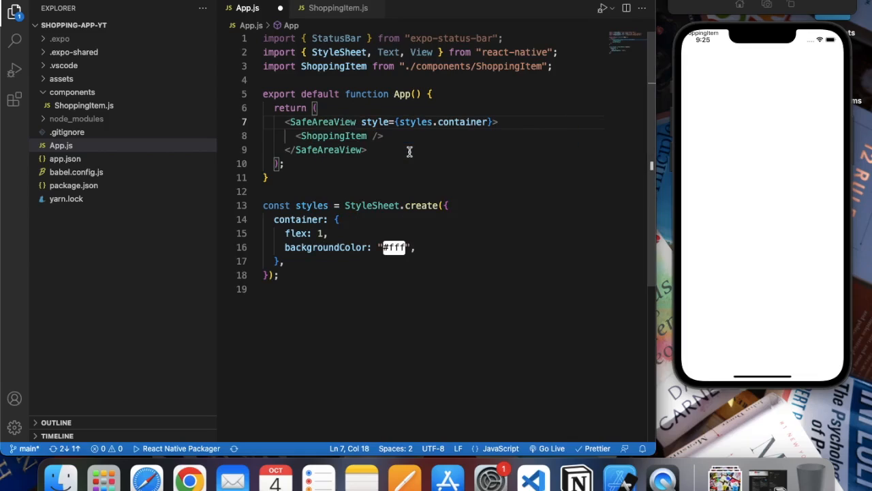
left_click(333, 149)
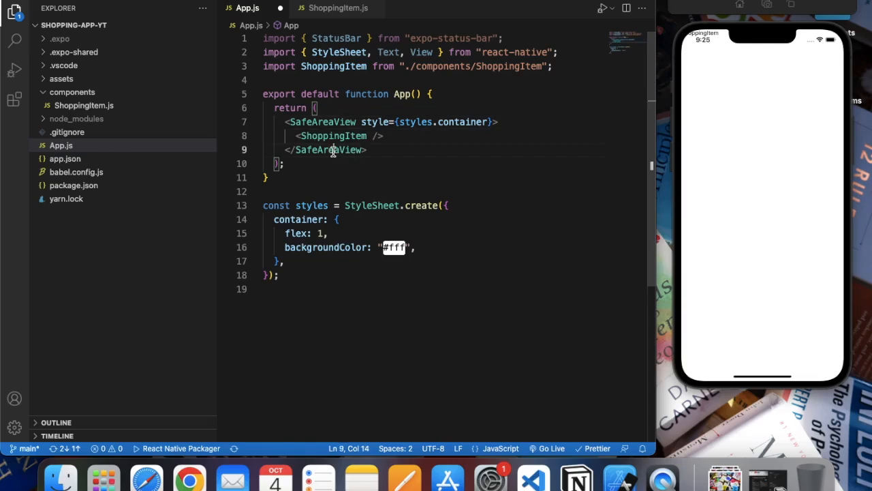
double_click(329, 150)
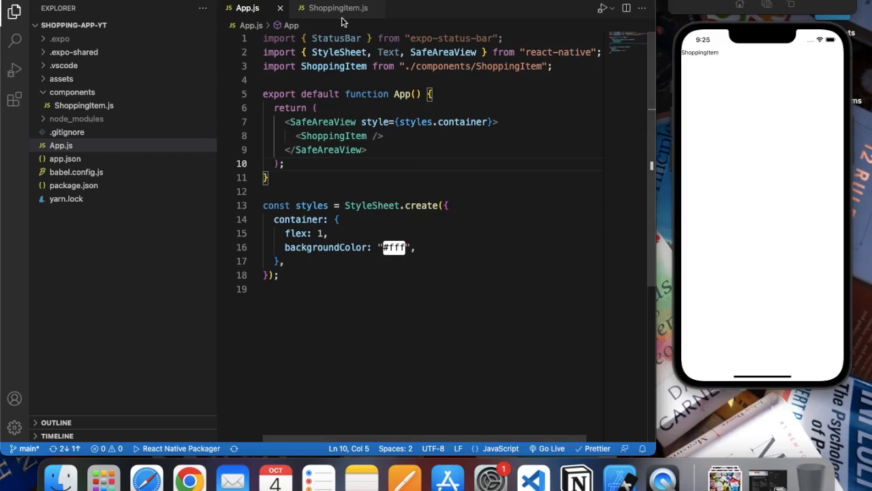
left_click(337, 7)
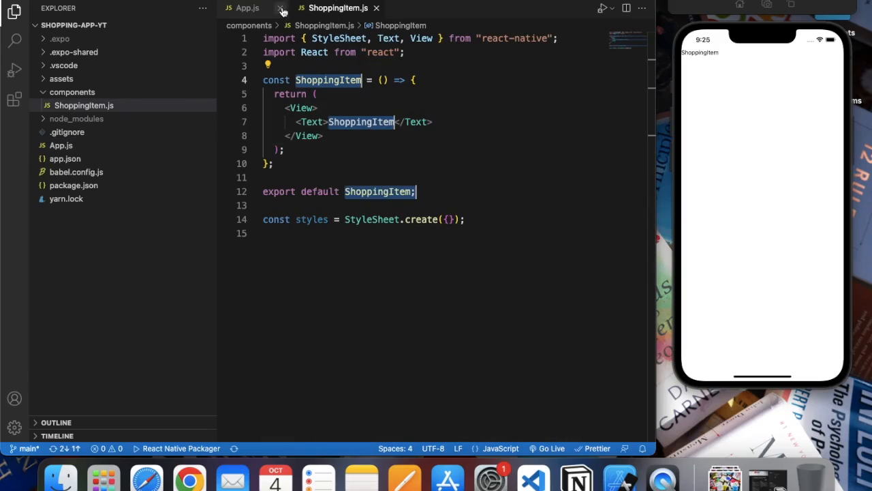
Replace ShoppingItem's Text with comments: checked icon, shopping text, delete button
left_click(280, 7)
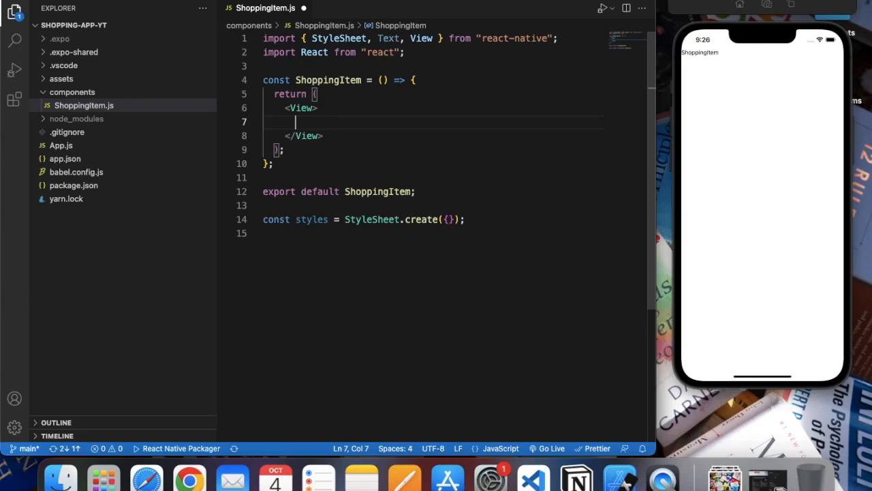
type("{/*  */}")
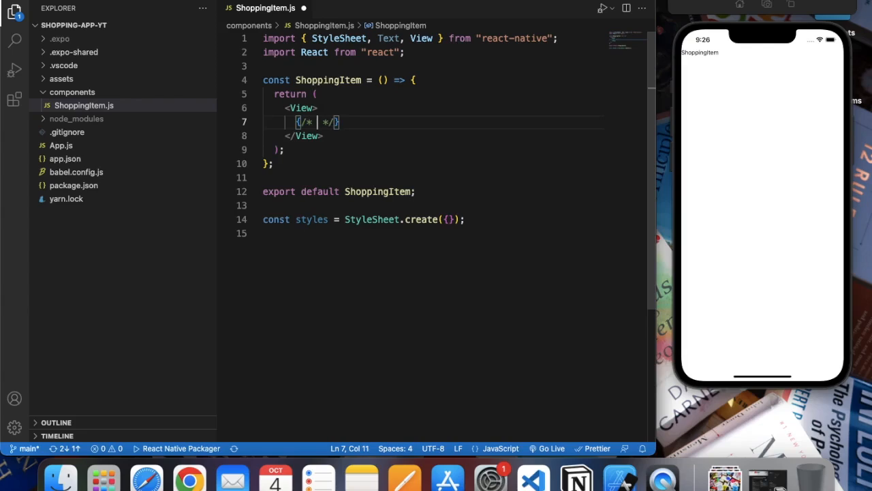
type("c")
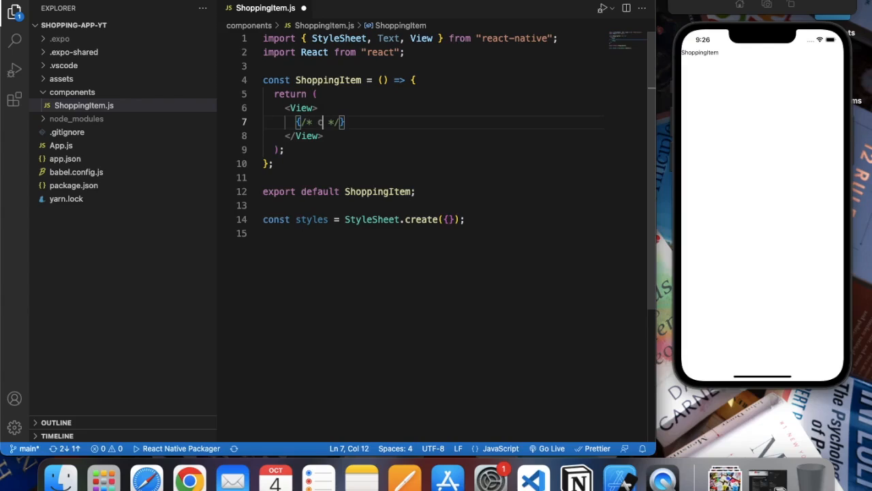
type("checked id")
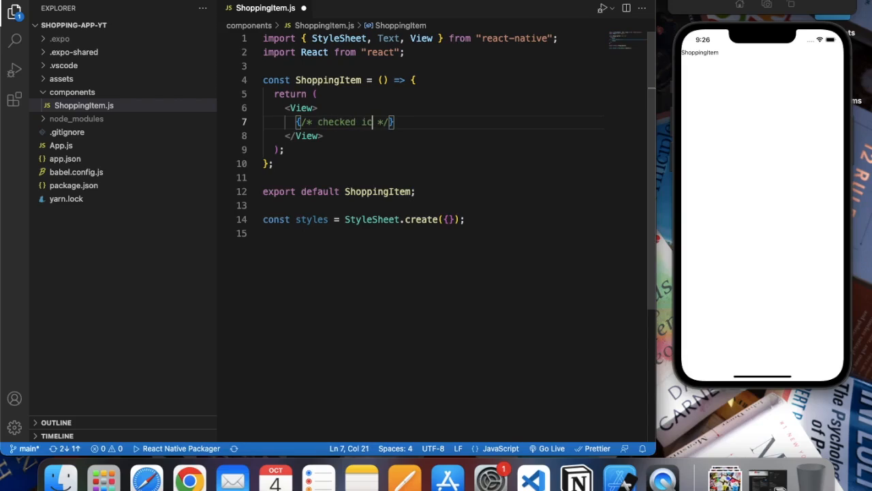
type("con")
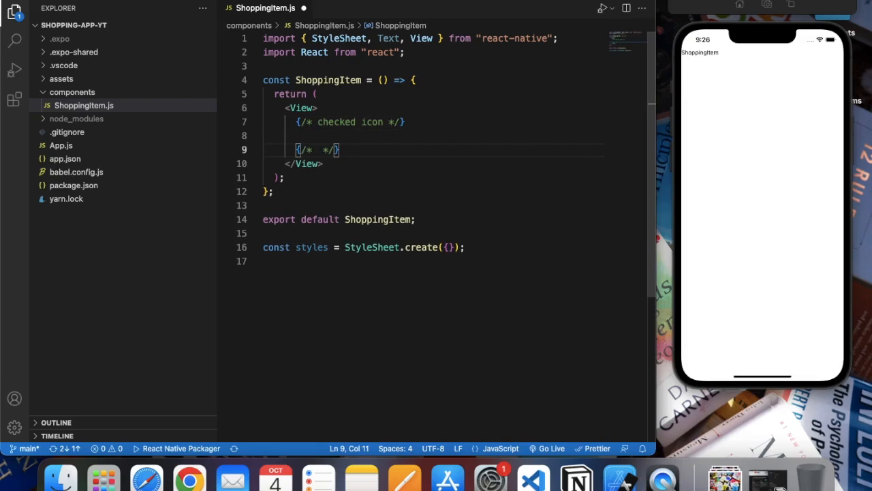
type("text")
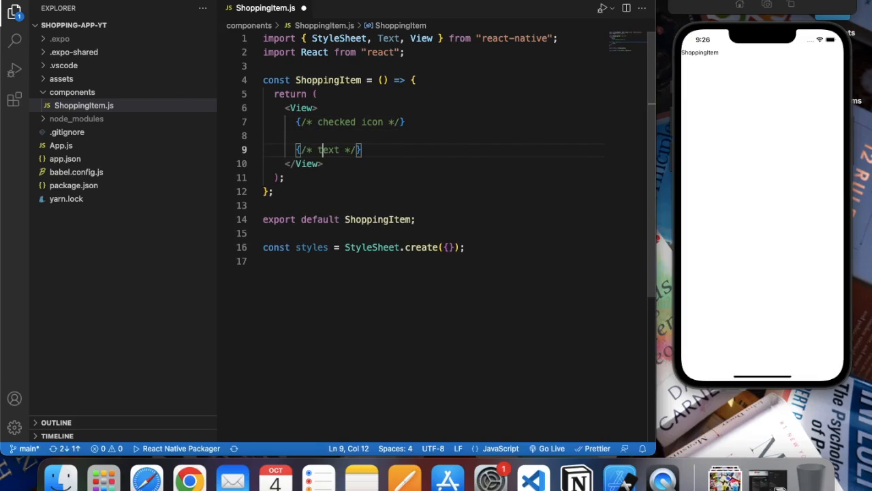
type("shopping")
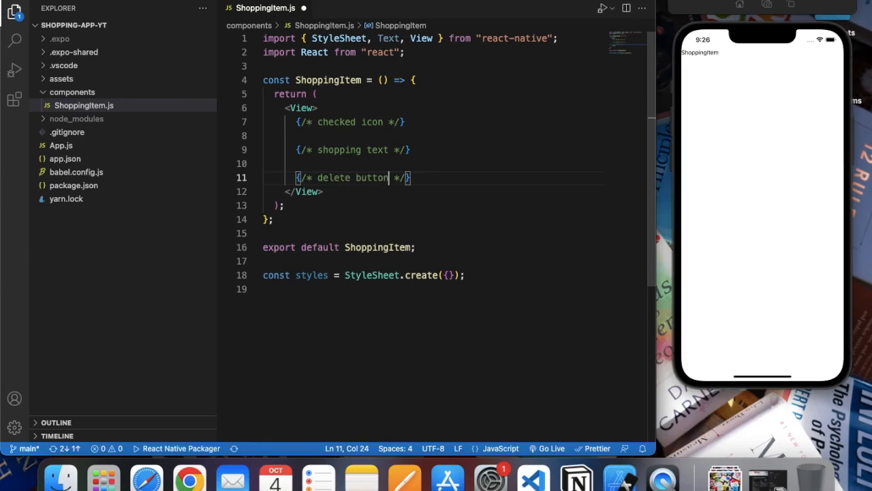
mouse_move(407, 133)
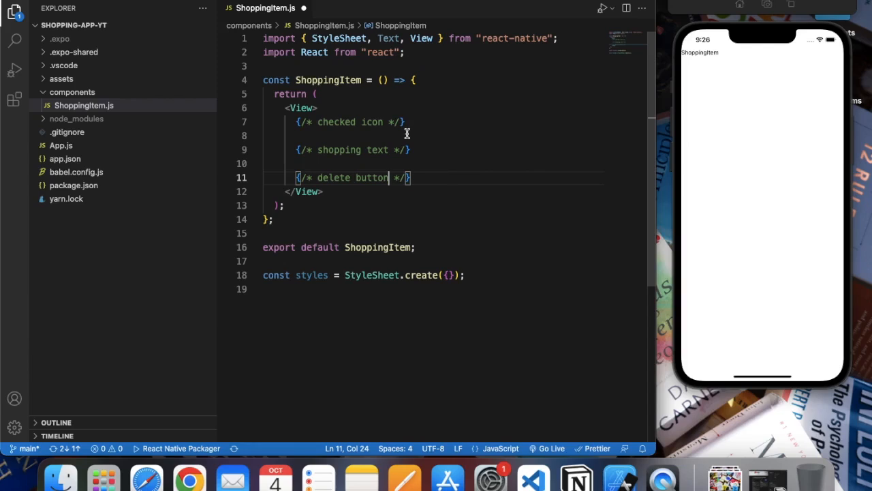
mouse_move(146, 474)
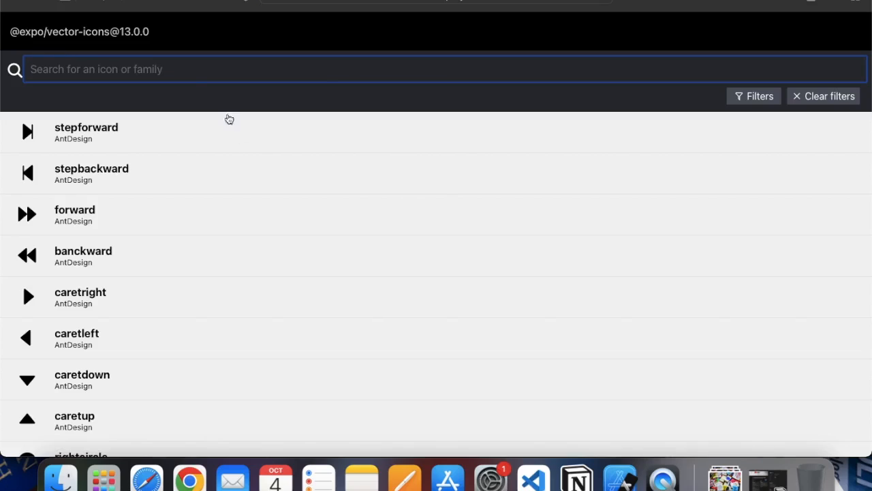
mouse_move(206, 71)
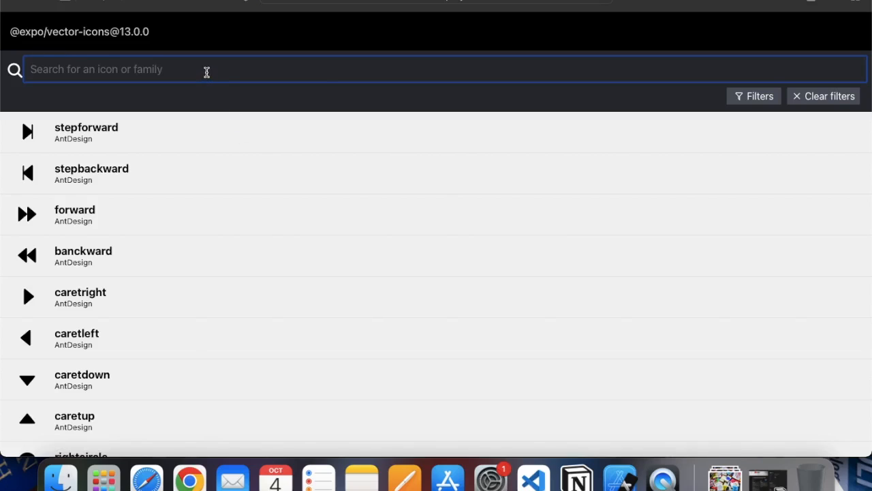
Search the Expo icon directory for 'check' and open the checkcircleo AntDesign icon
type("check")
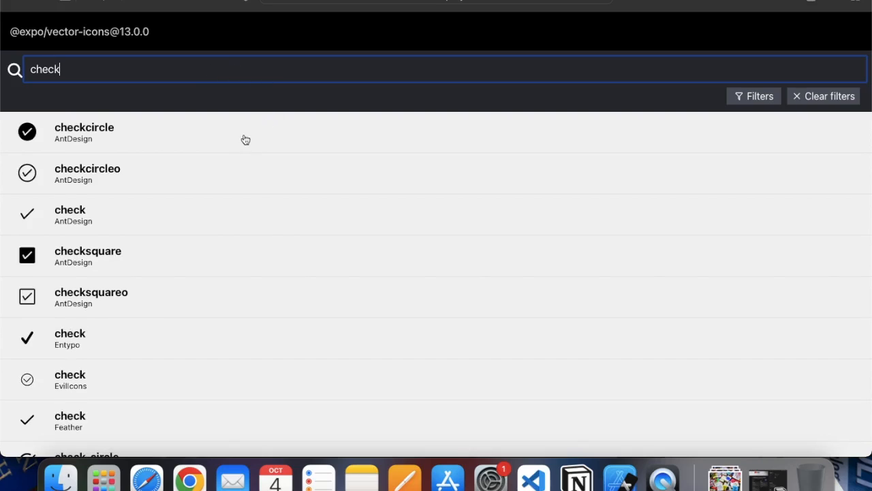
left_click(87, 173)
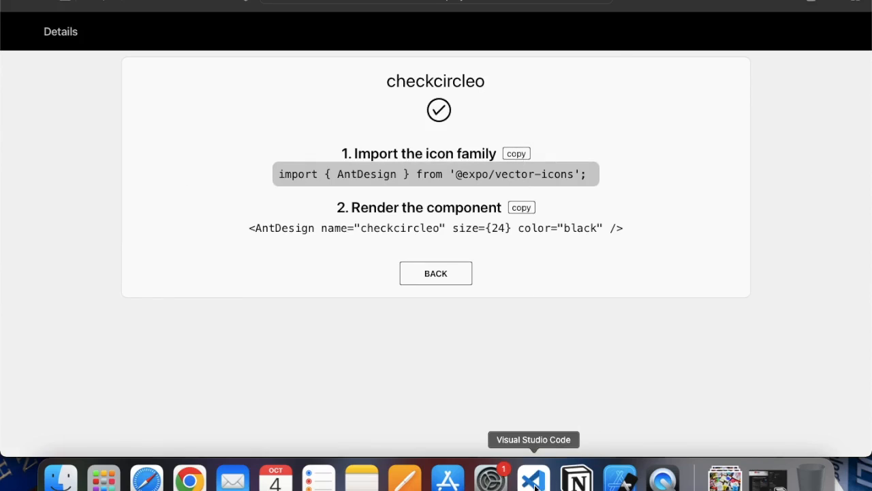
left_click(533, 477)
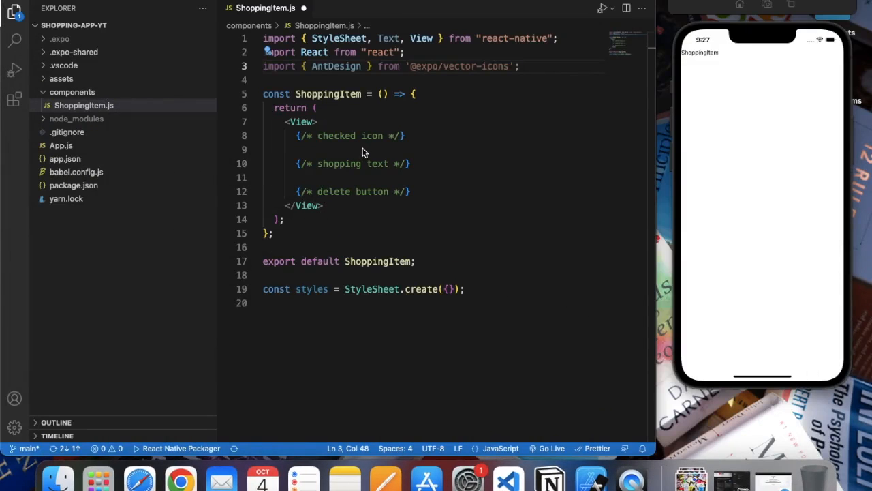
Add <AntDesign name="checkcircleo" size={24} color="black" /> to ShoppingItem
type("<AntDesign name=\"checkcircleo\" size={24} color=\"black\" />")
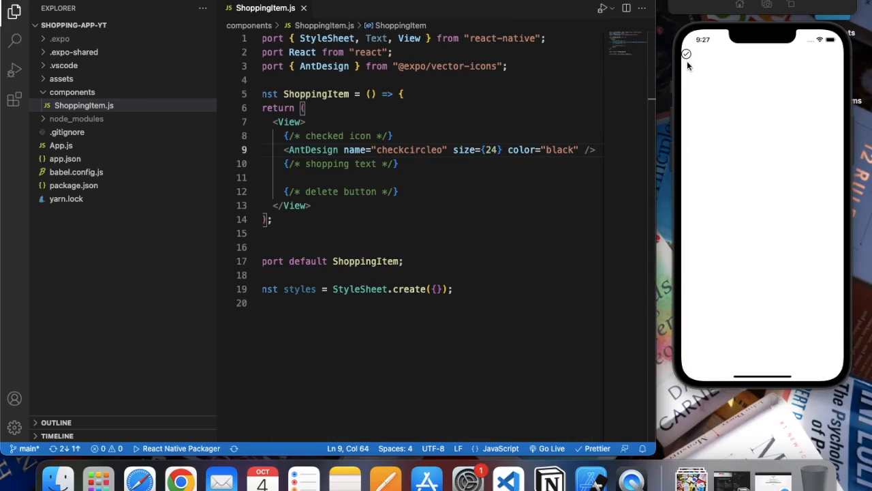
mouse_move(377, 253)
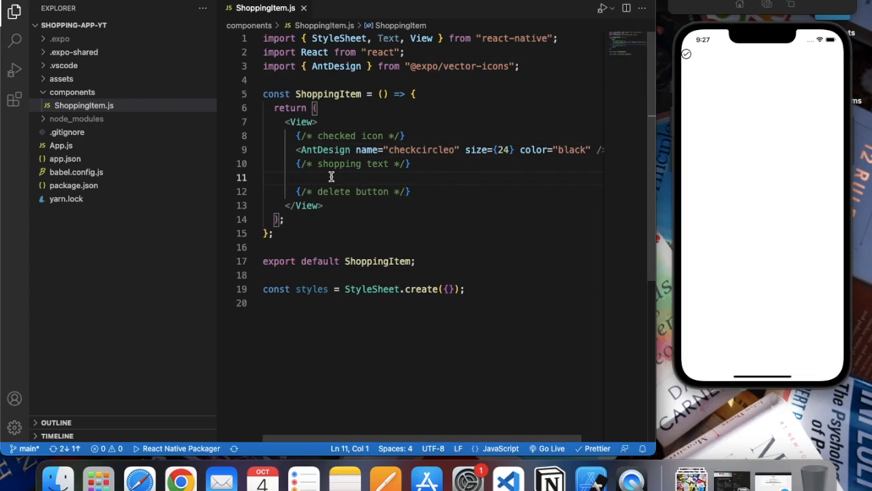
Add a Text element under ShoppingItem's shopping text comment
type("<TExt></Text>")
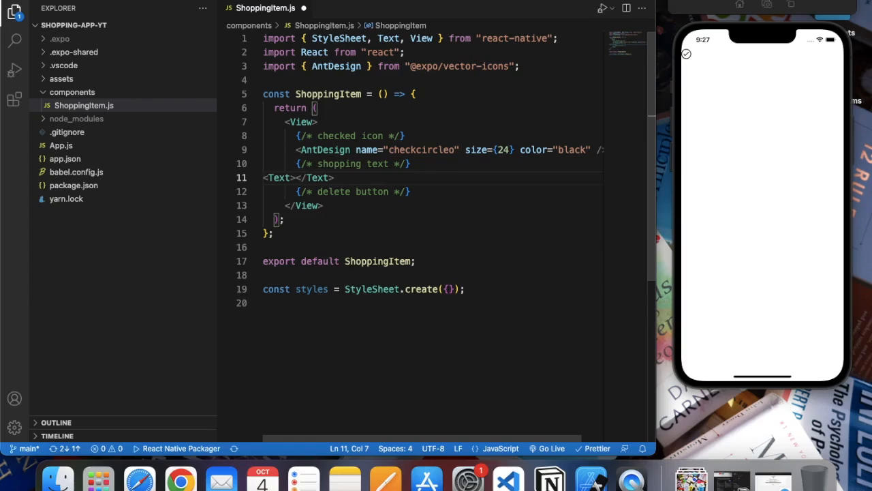
type("M")
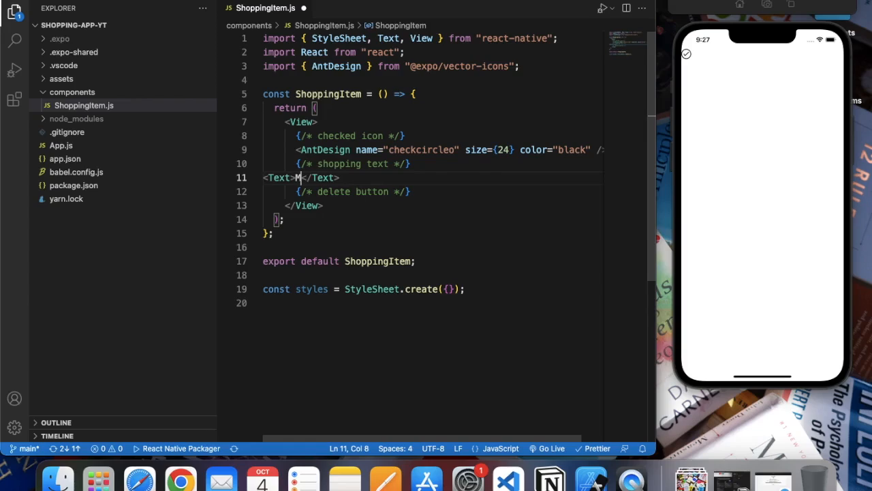
type("M")
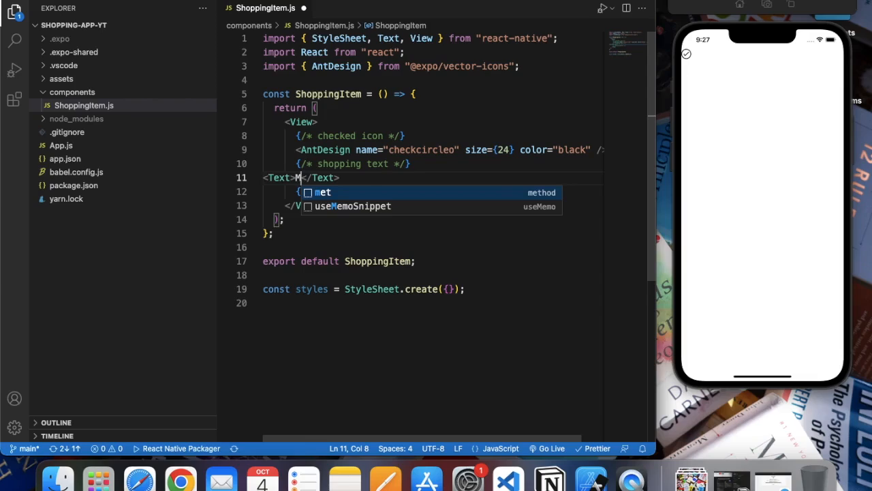
type("read")
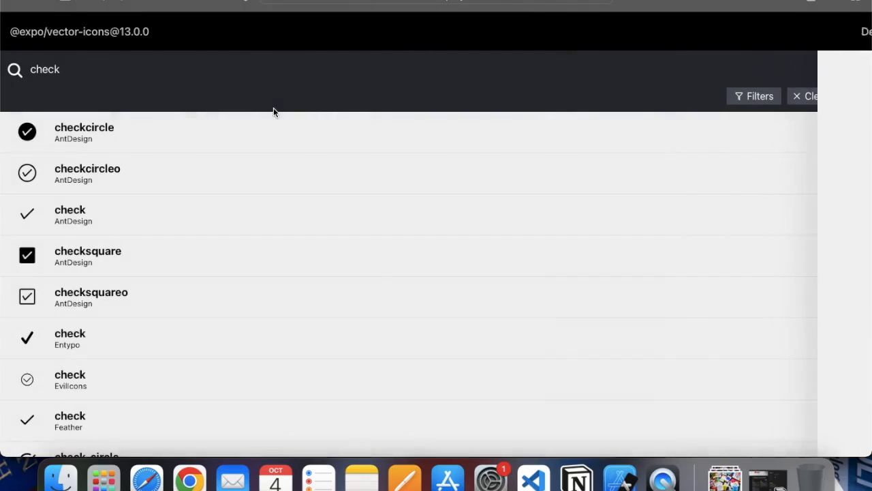
Find the MaterialIcons delete icon in the Expo icons directory and select its family name
type("delete")
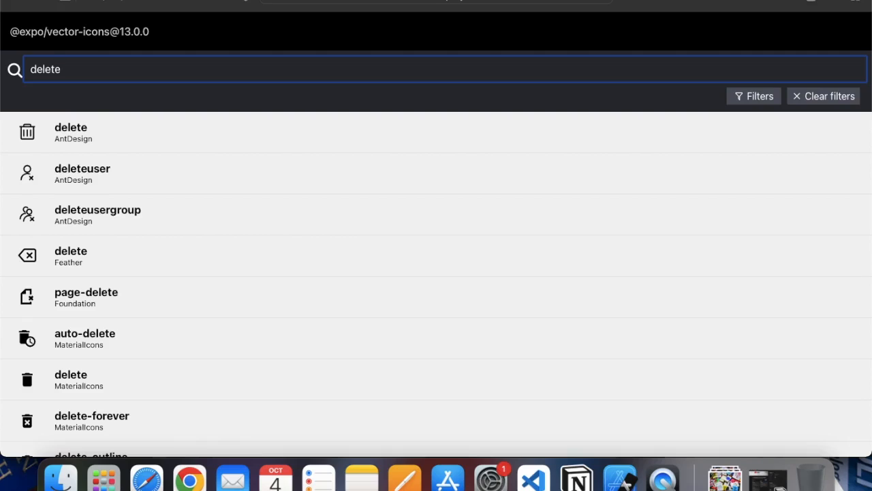
left_click(71, 374)
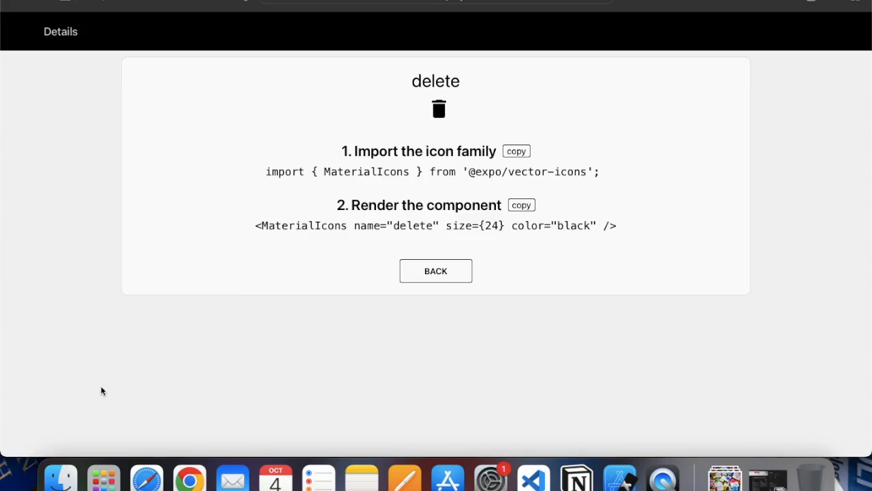
double_click(366, 172)
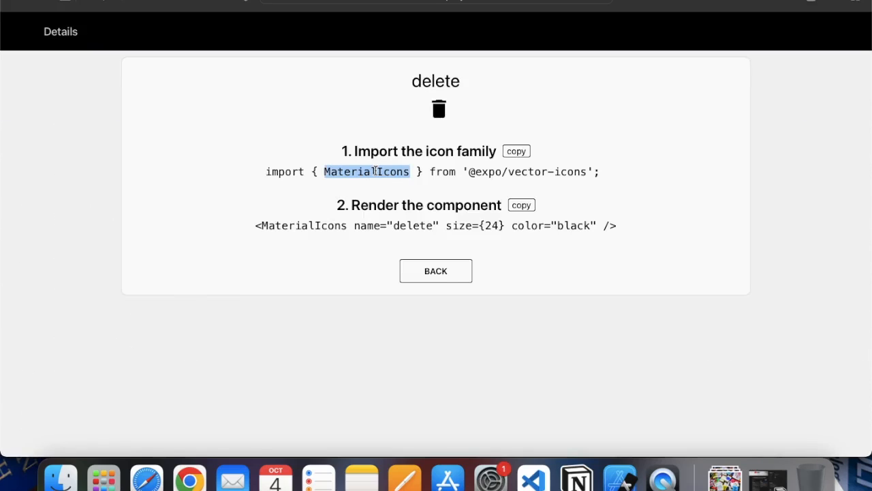
left_click(533, 477)
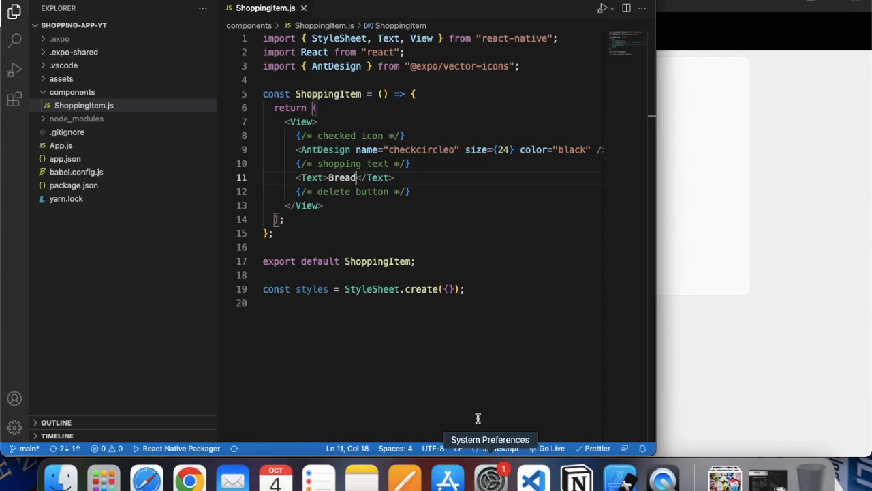
type(",")
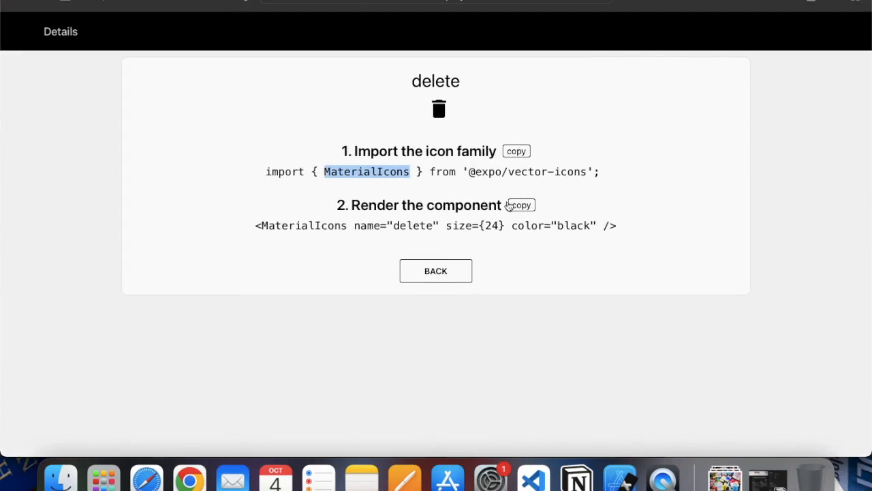
left_click(520, 204)
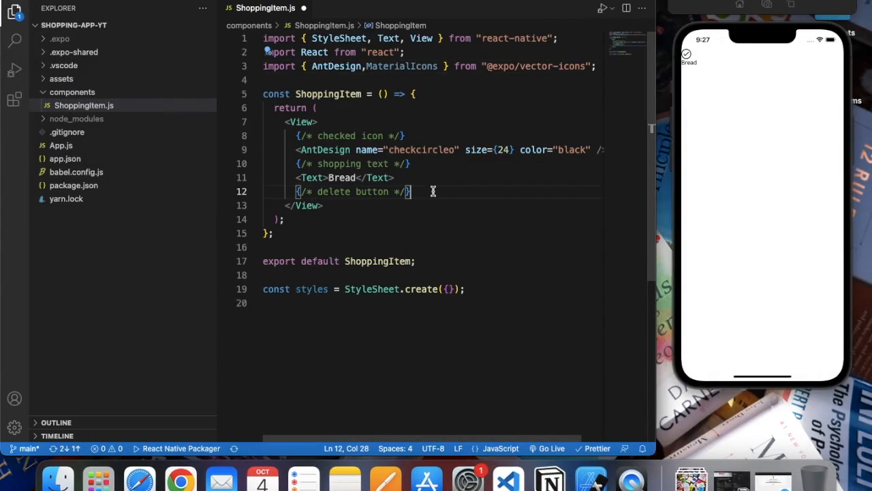
Paste the MaterialIcons delete icon line and give the outer View style={styles.container}
type("<MaterialIcons name=\"delete\" size={24} color=\"black\" />")
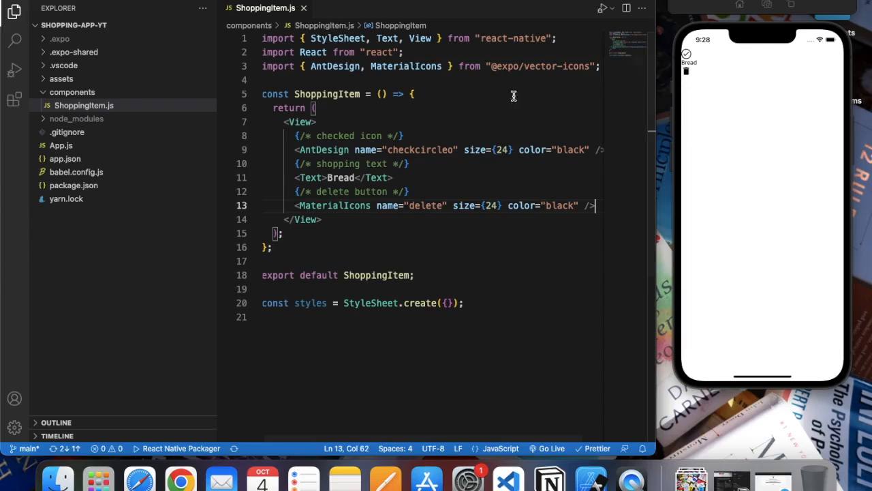
left_click(301, 122)
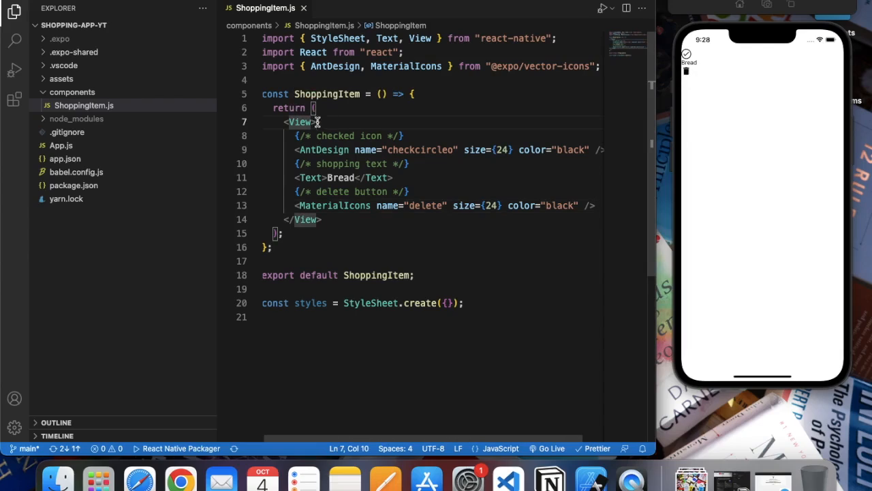
type("style={s")
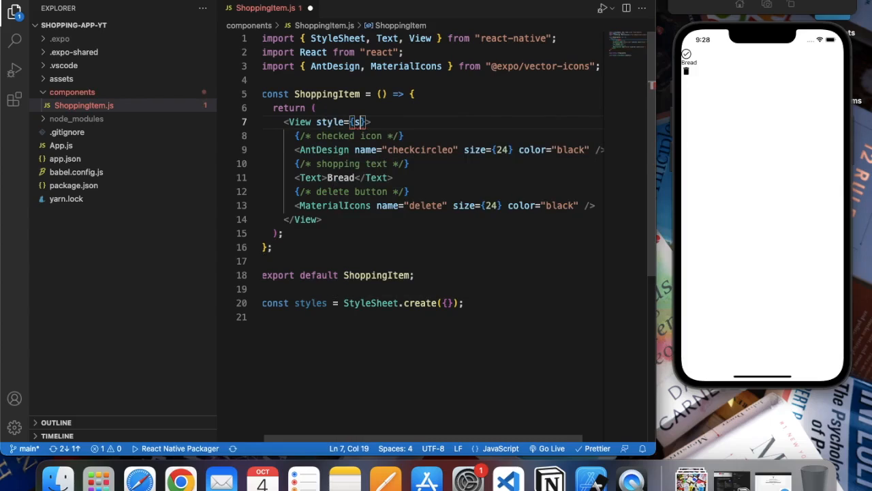
type("tyles.c")
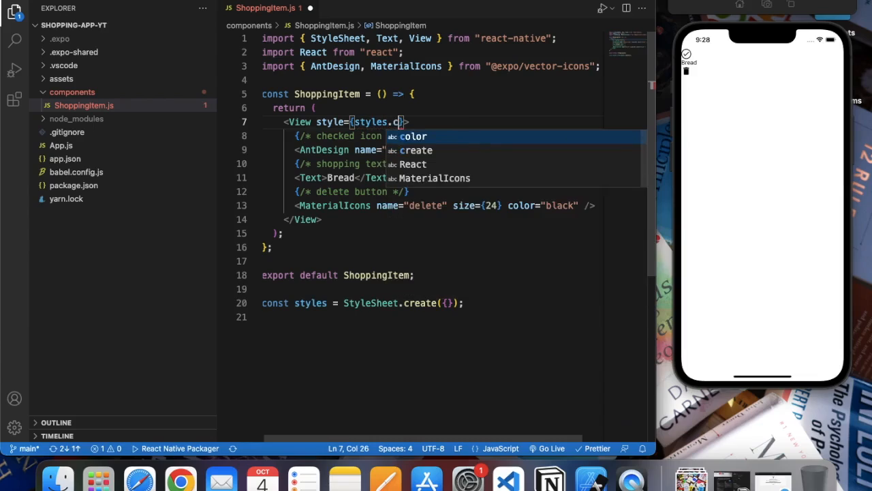
type("ontainer")
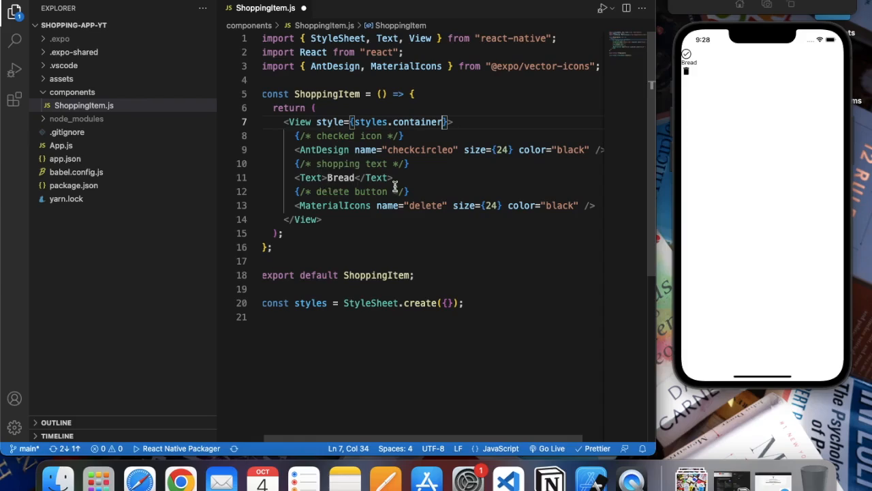
mouse_move(433, 137)
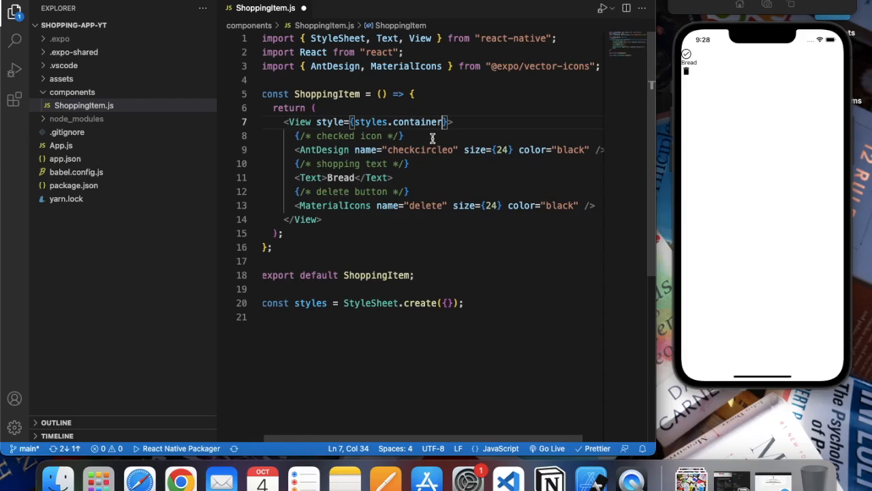
Import Pressable from react-native and wrap the AntDesign check icon in a Pressable
key("Enter")
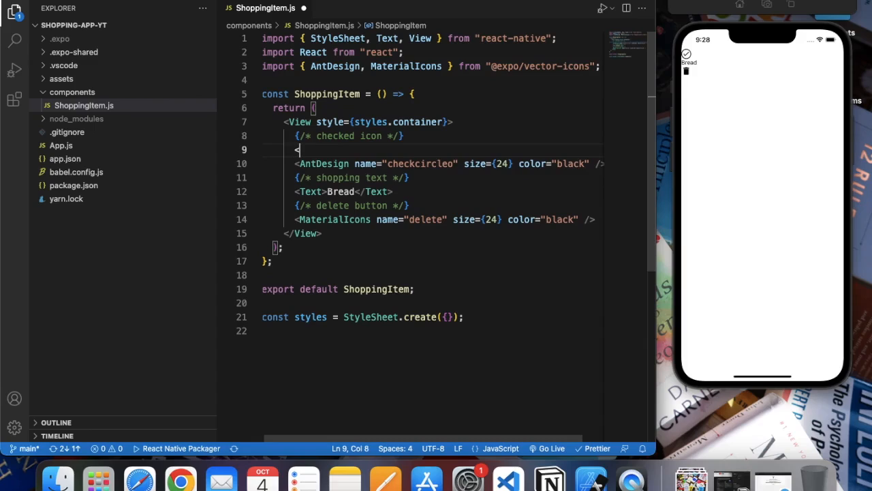
type("Pressable></Pressable>")
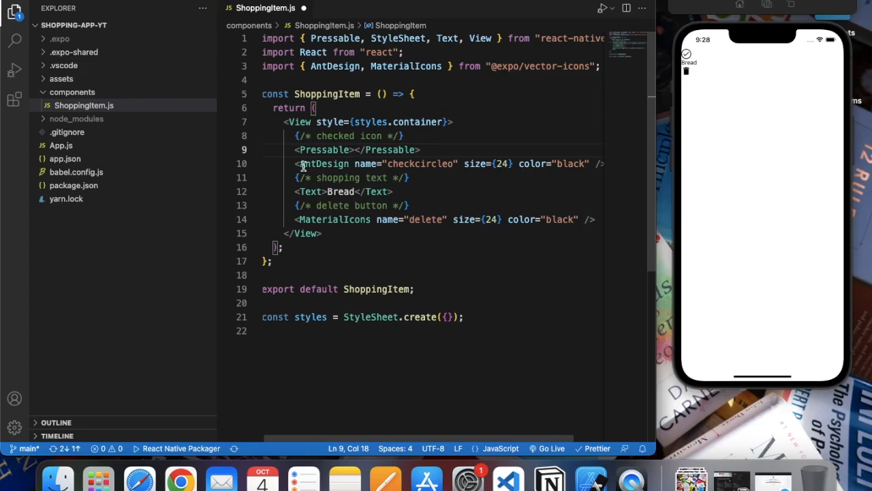
left_click_drag(295, 164, 584, 163)
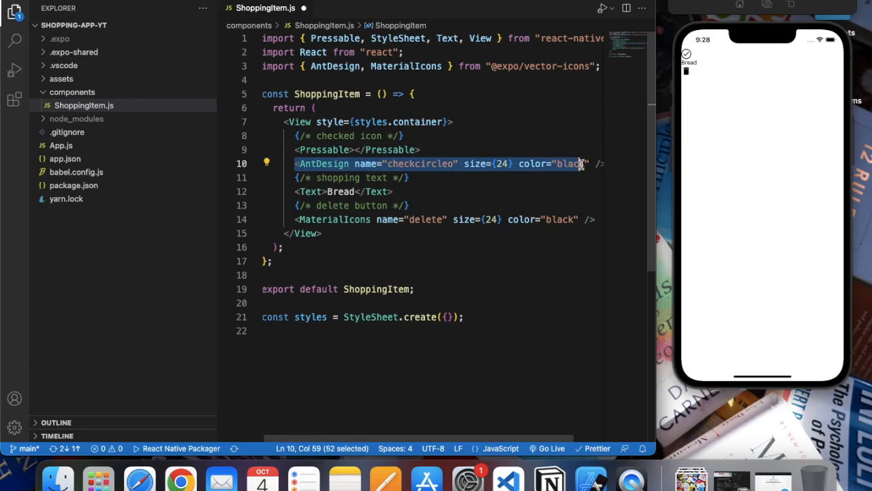
key("Delete")
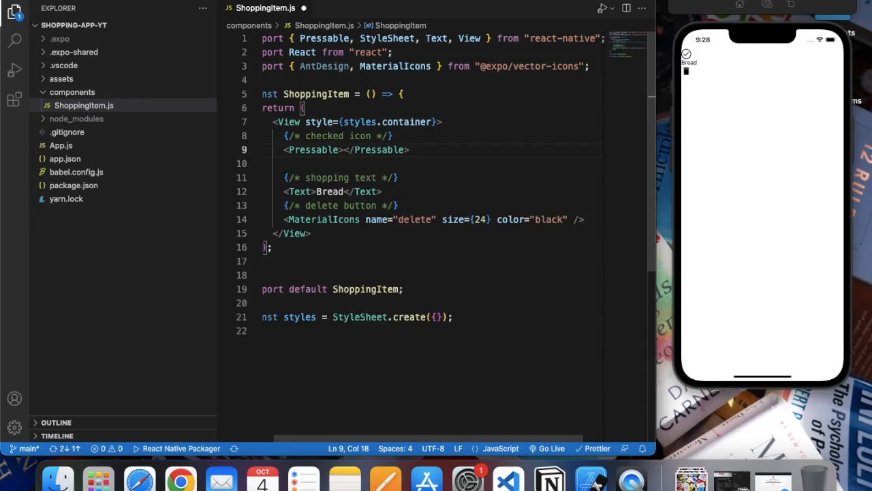
type("<AntDesign name=\"checkcircleo\" size={24} color=\"black\" />")
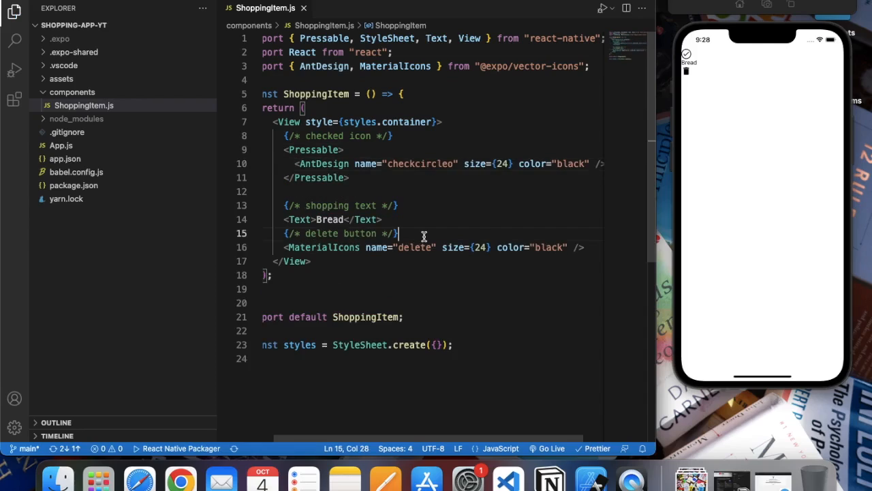
Add a second Pressable and select the MaterialIcons delete line to move inside it
type("<Pre")
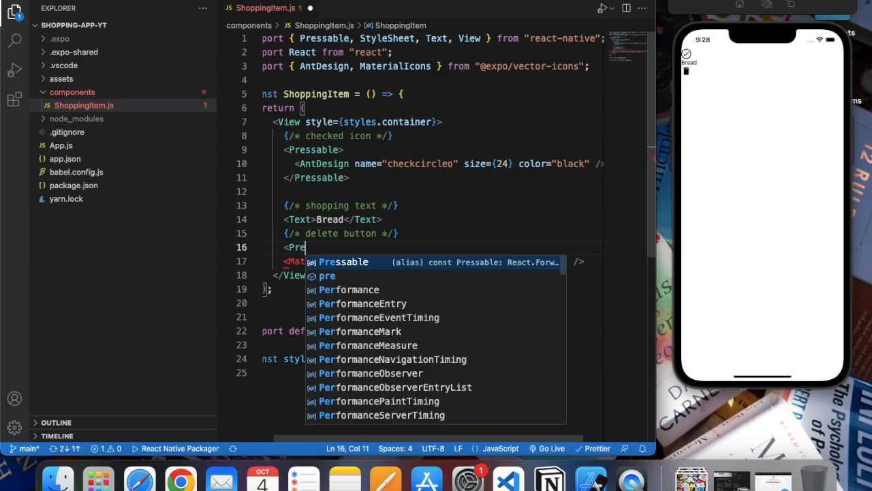
key("Enter")
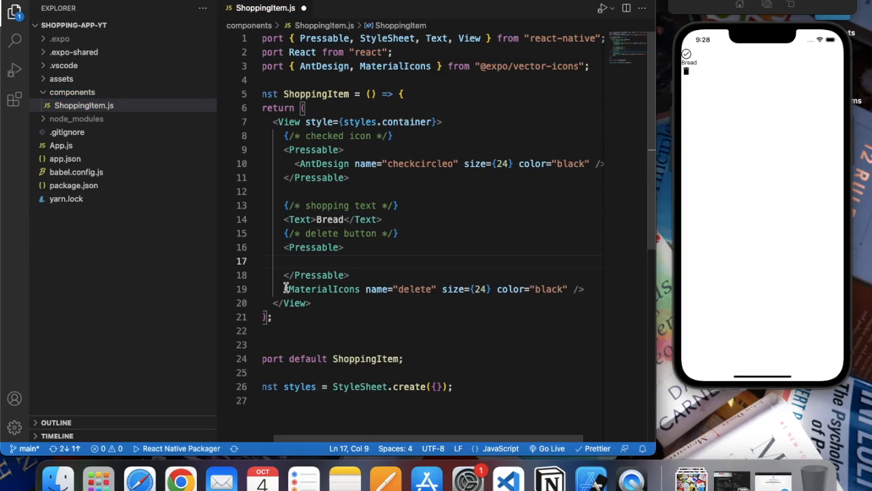
left_click_drag(284, 289, 585, 289)
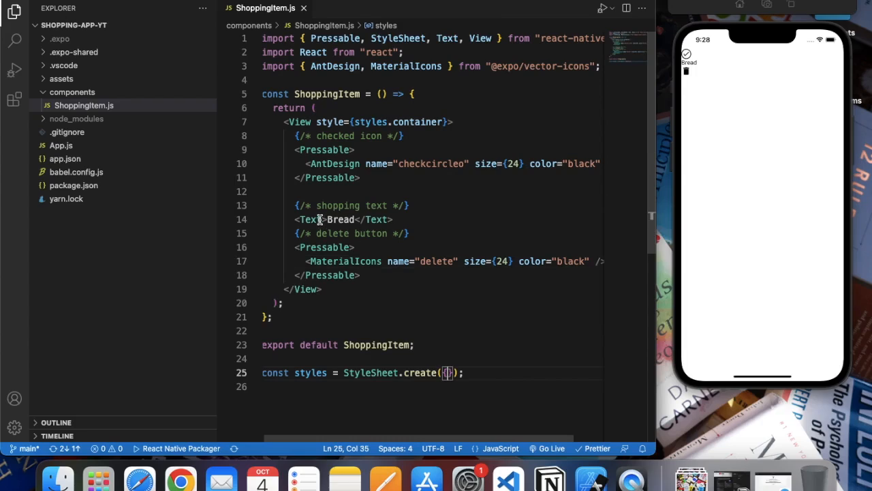
Apply styles.title to the Text and add an empty title entry to the StyleSheet
type("style={")
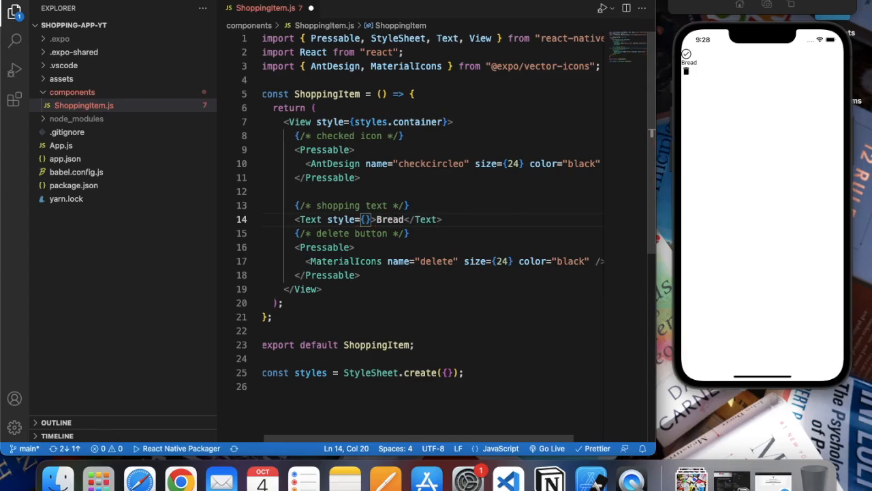
type("styles.")
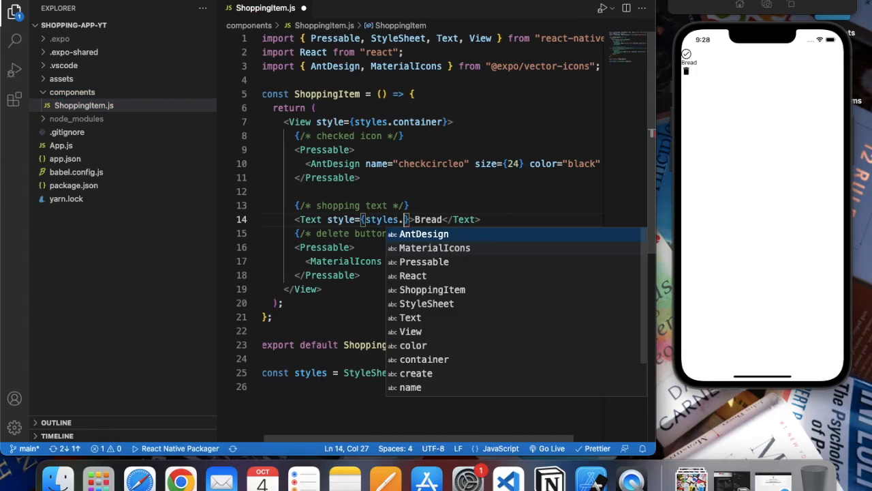
type("title")
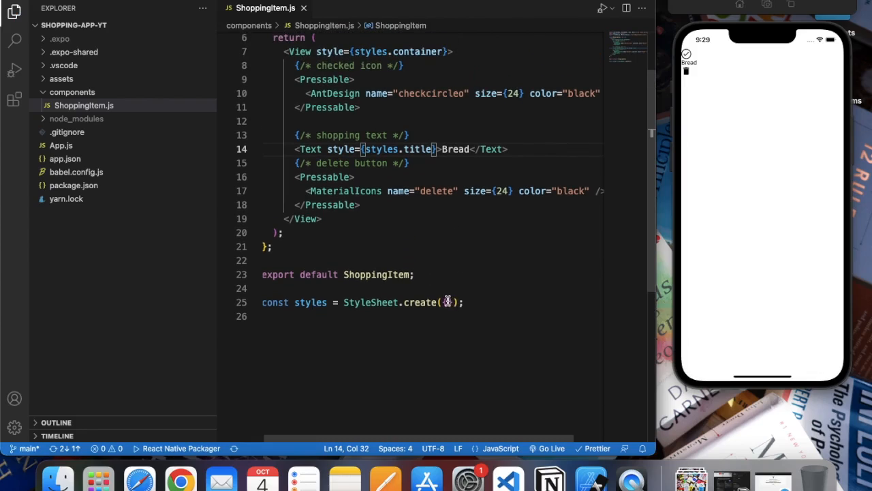
type("cona")
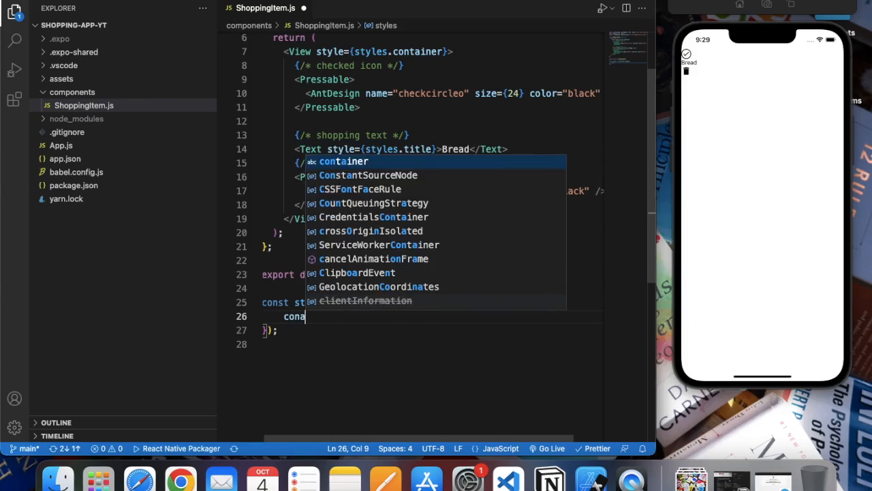
type("tainer:{")
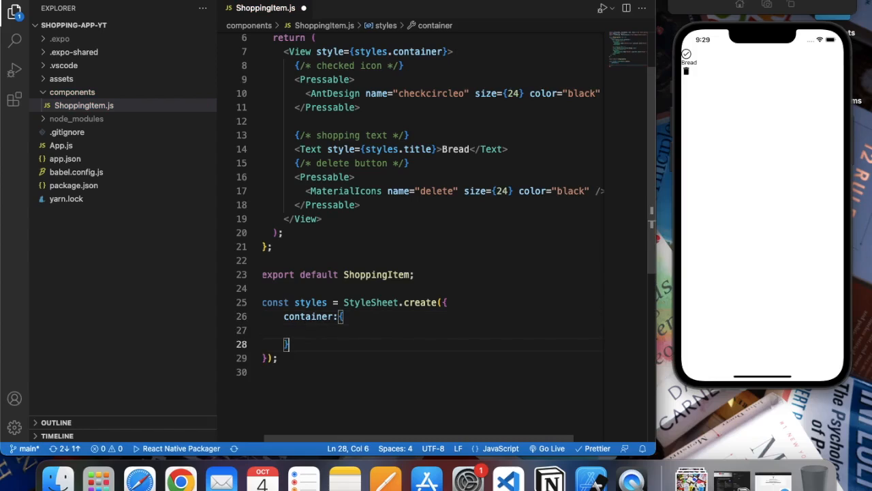
type("title:")
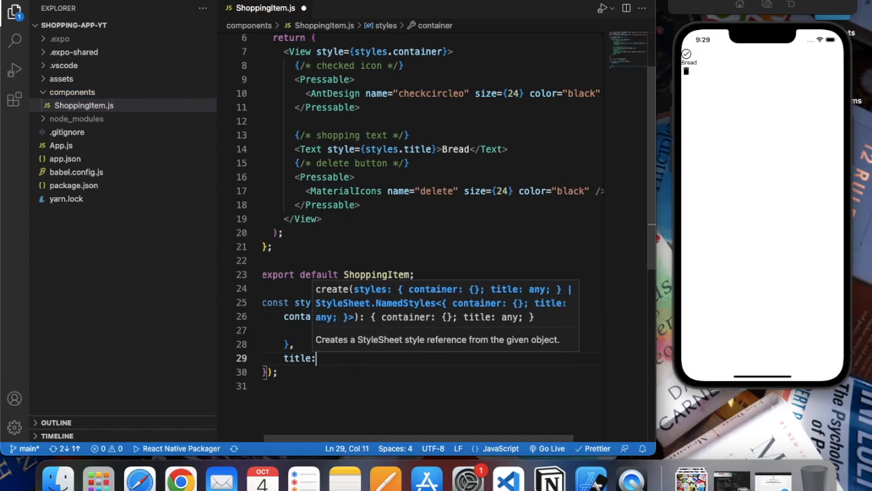
type("{},")
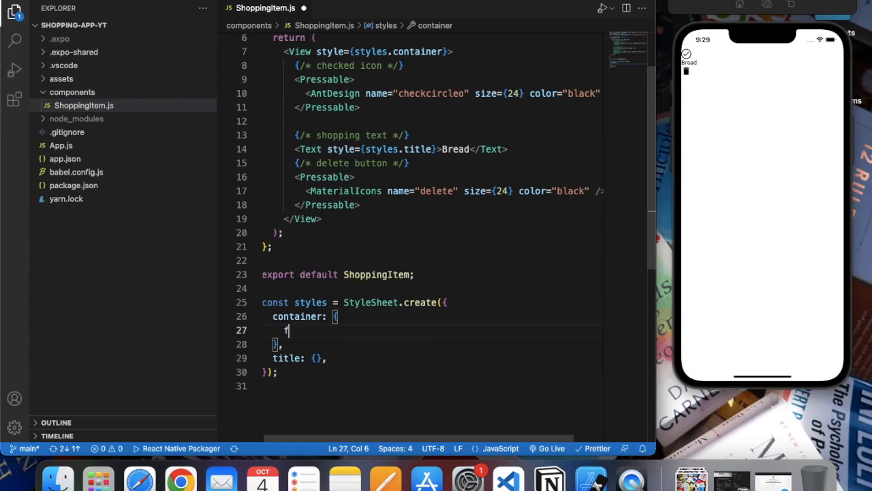
Give the container style flexDirection "row" and backgroundColor "red"
type("flexDirection")
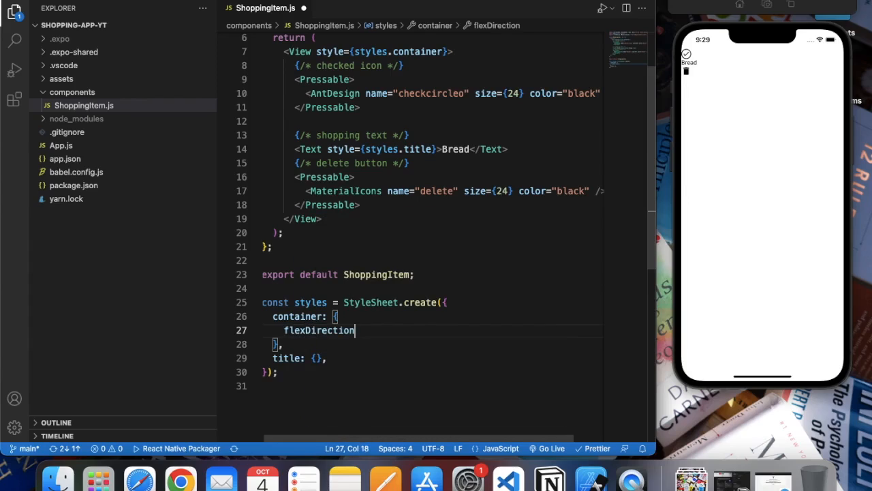
type(": \"row\",")
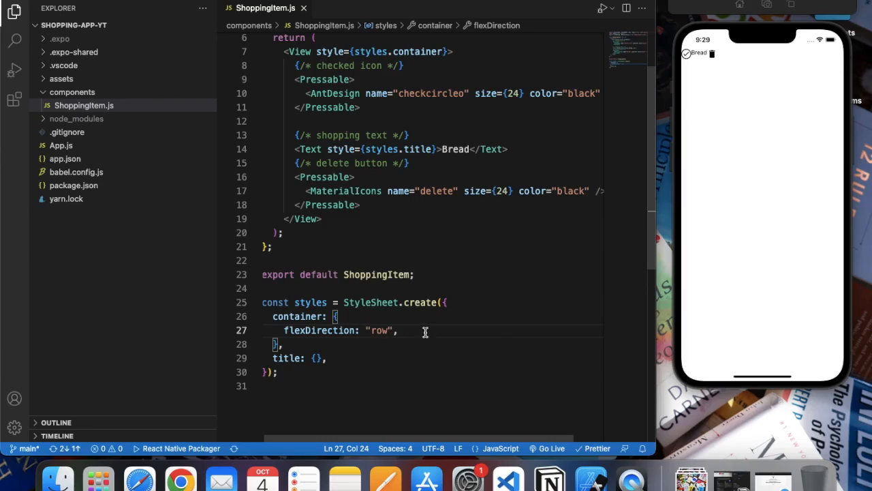
type("backgroundColor:")
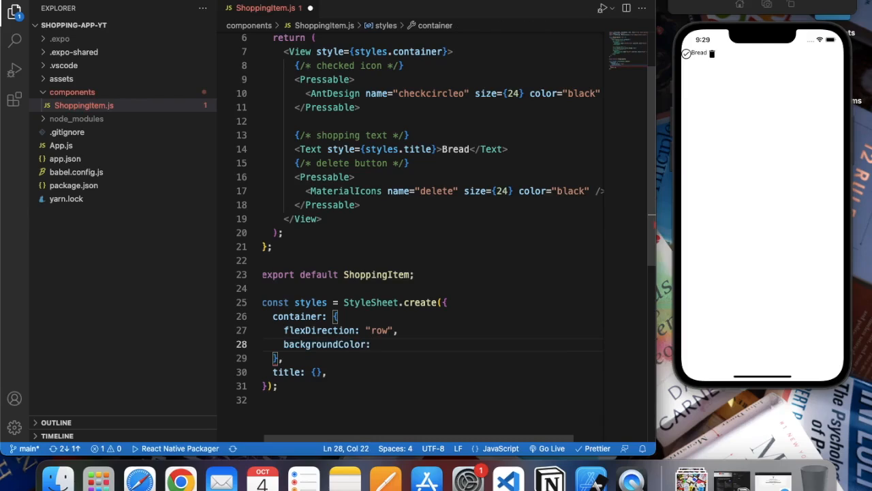
type("\"red\",")
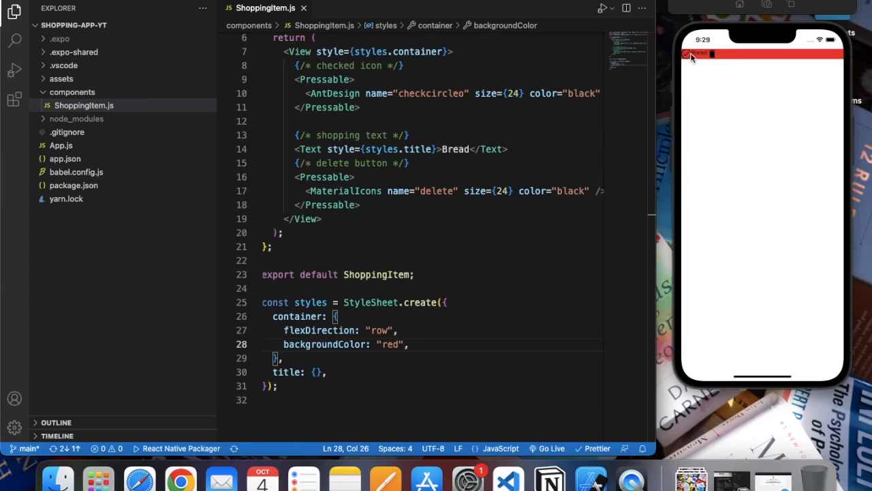
mouse_move(787, 70)
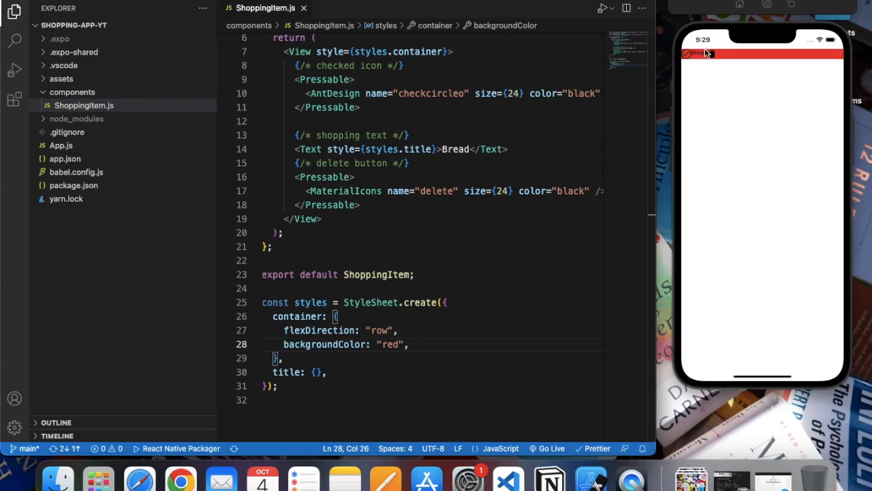
Give title flex: 1 and set the container's justifyContent to "space-between"
scroll("down", 3)
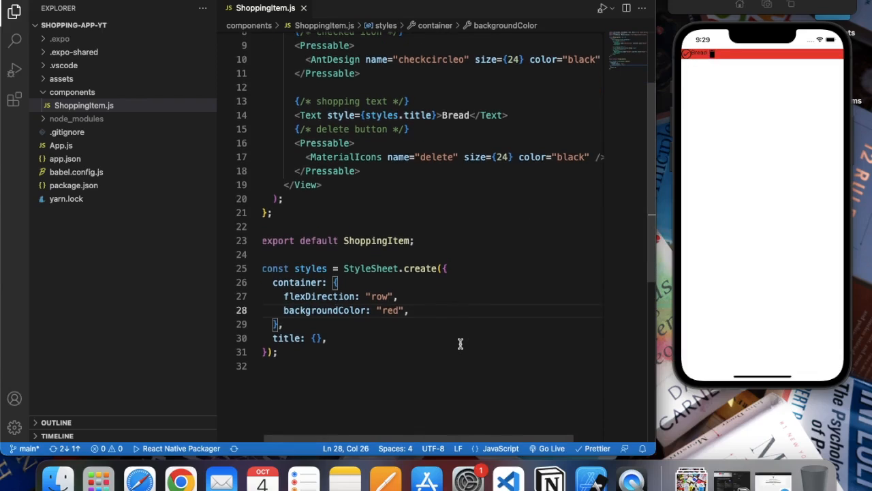
left_click(316, 338)
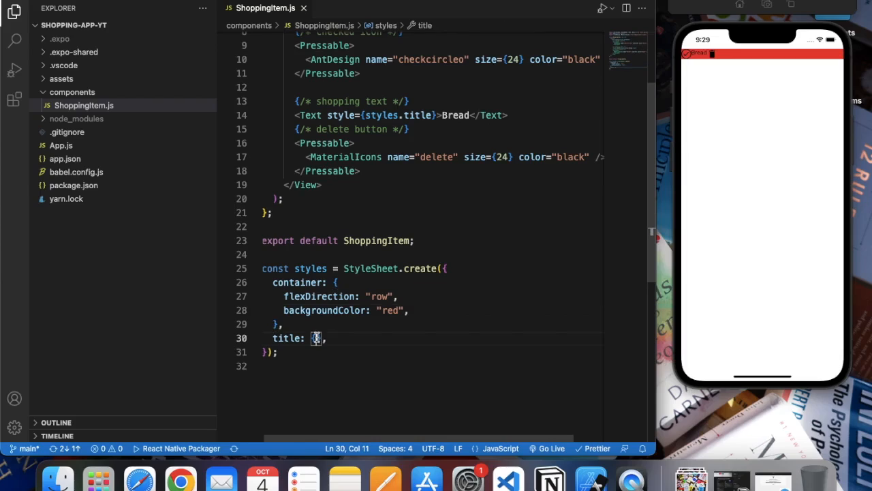
type("flex:")
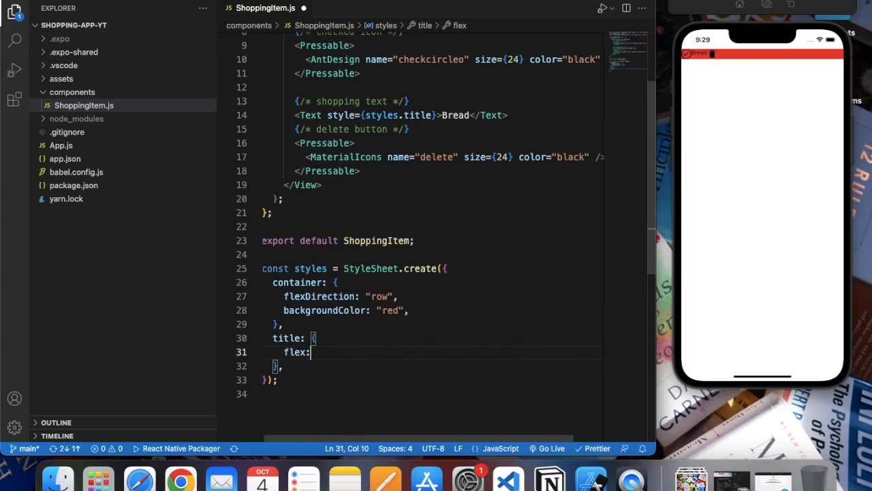
type("1,")
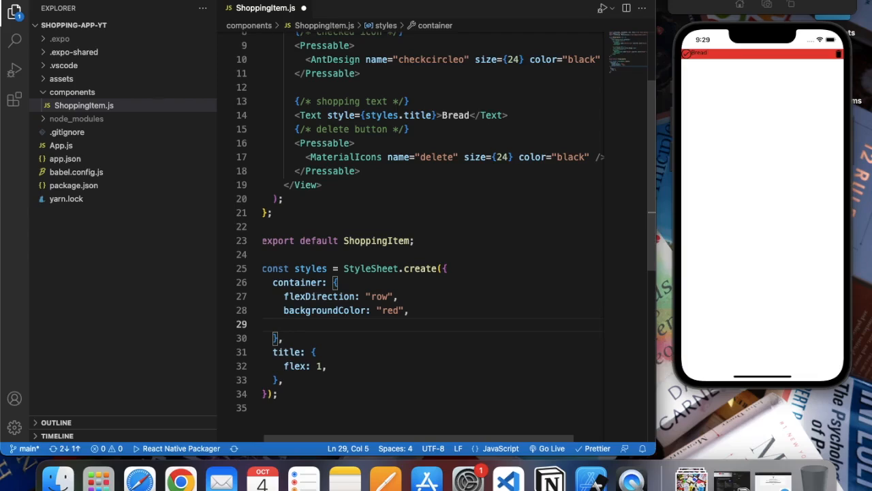
type("justifyContent:")
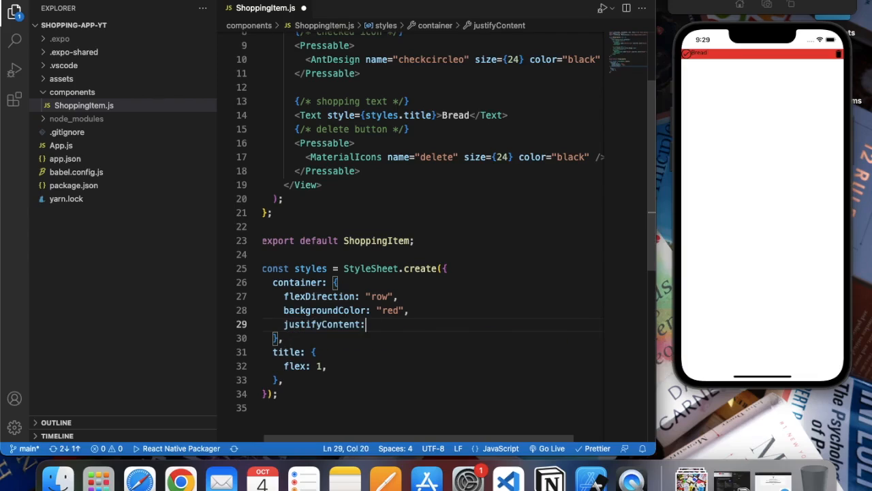
type("\"s\"")
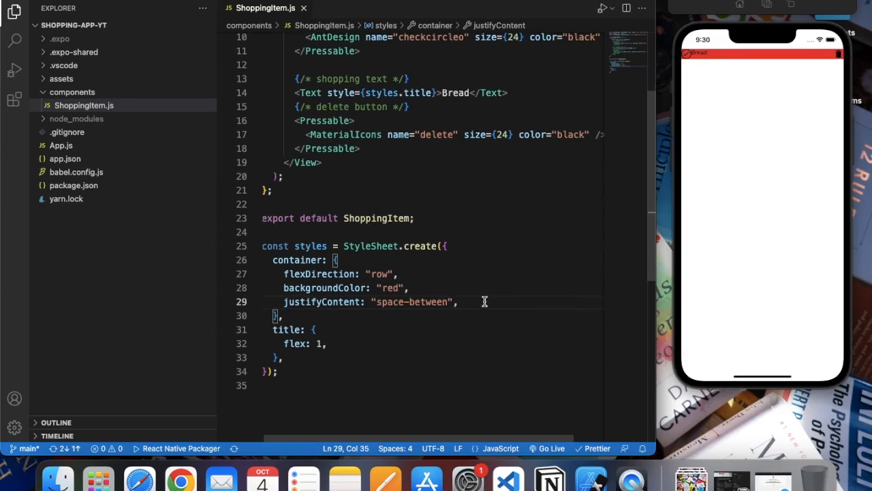
Add padding: 10 and alignItems: "center" to the container and marginLeft: 10 to title
type("padding: 10")
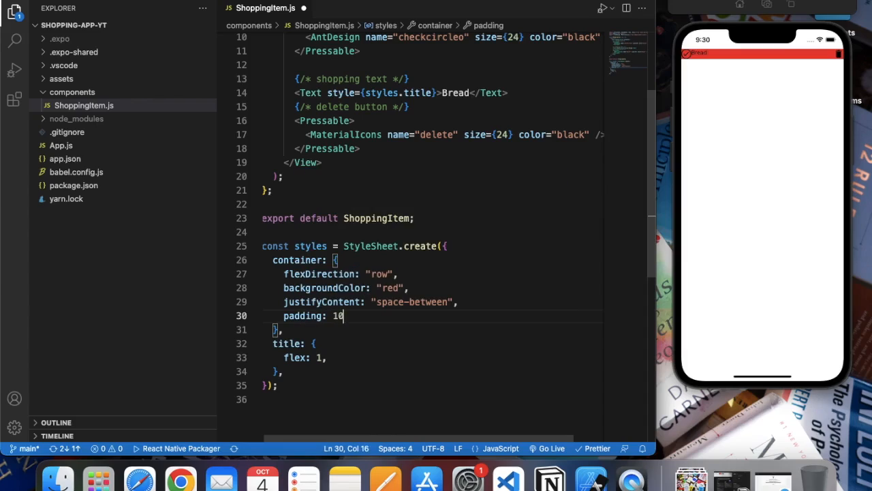
type(",")
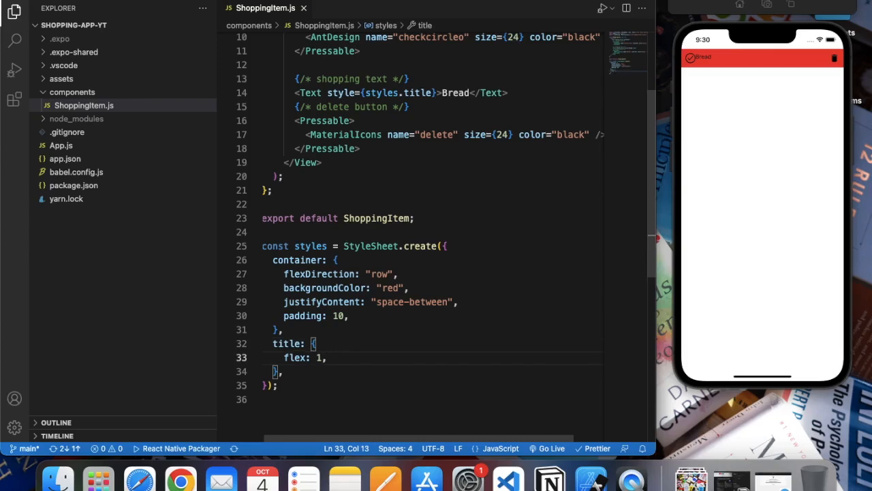
type("marl")
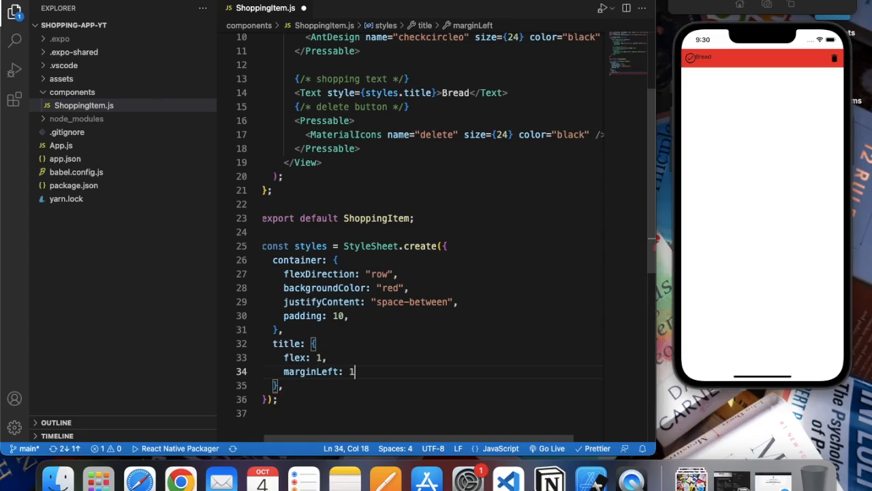
type("0,")
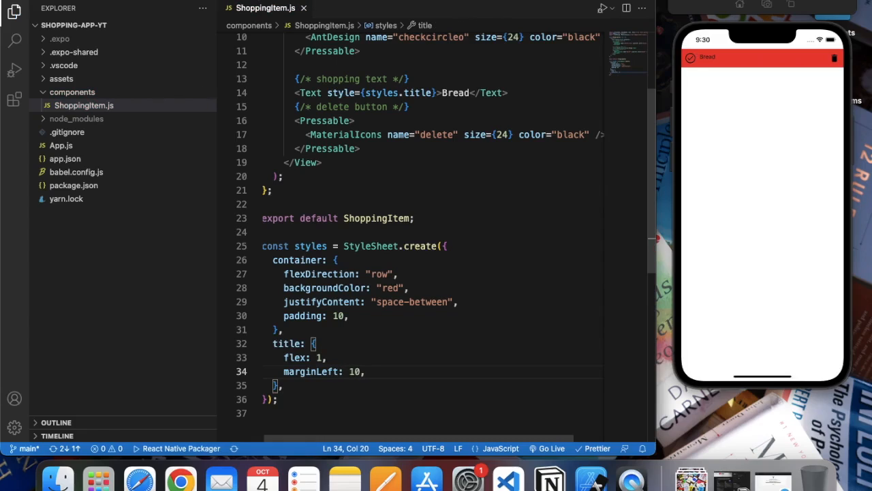
type("a")
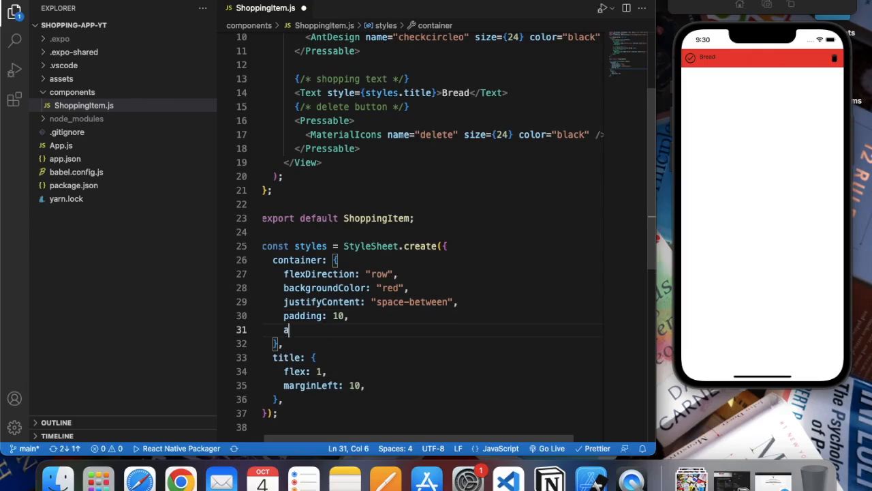
type("lignItems")
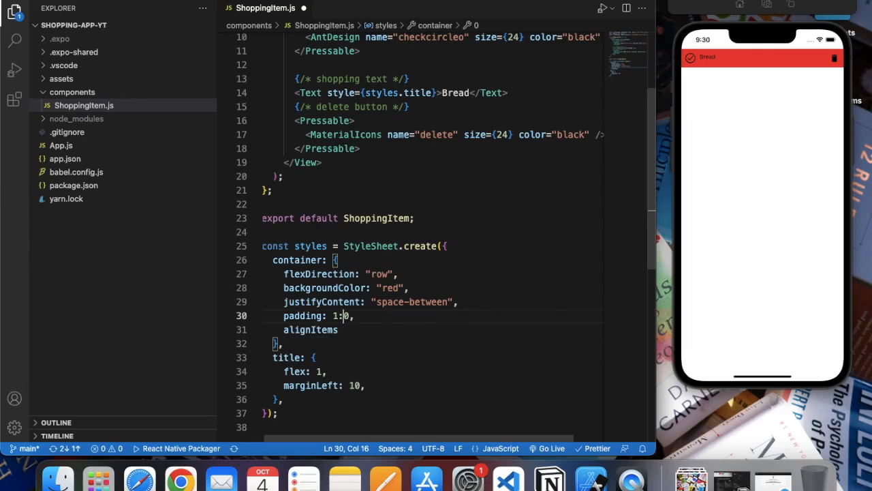
key("Backspace")
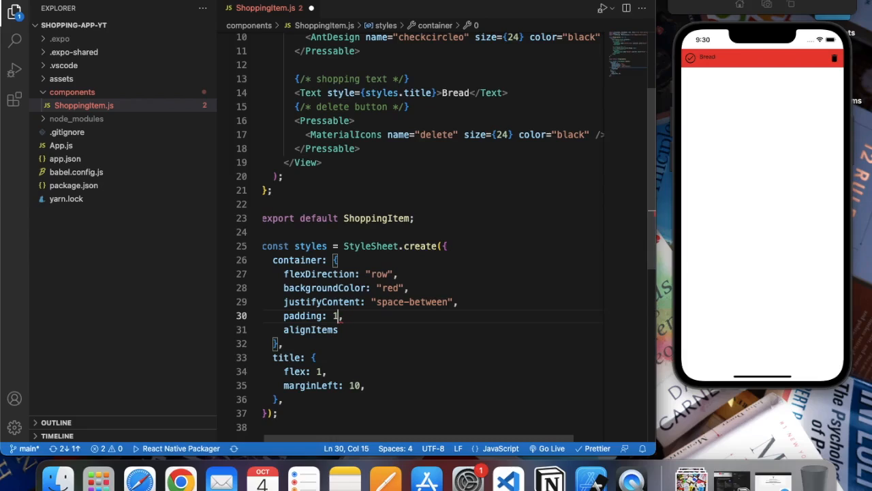
type("0")
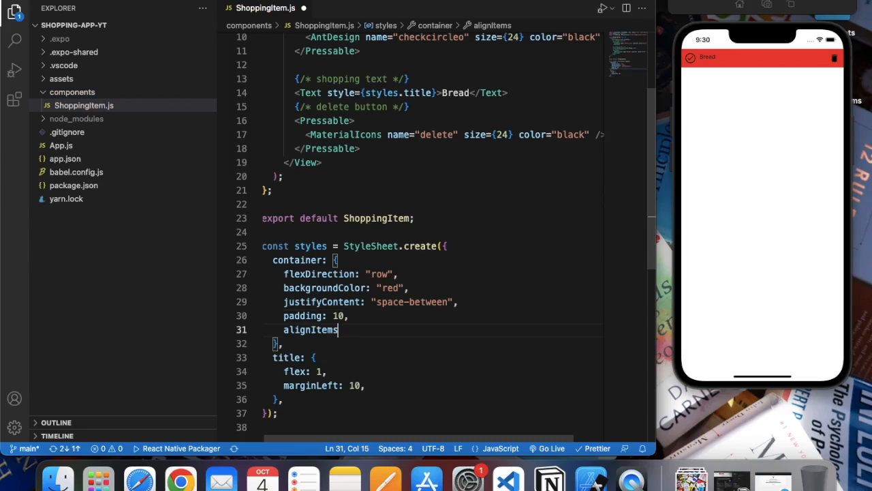
type(": \"center\",")
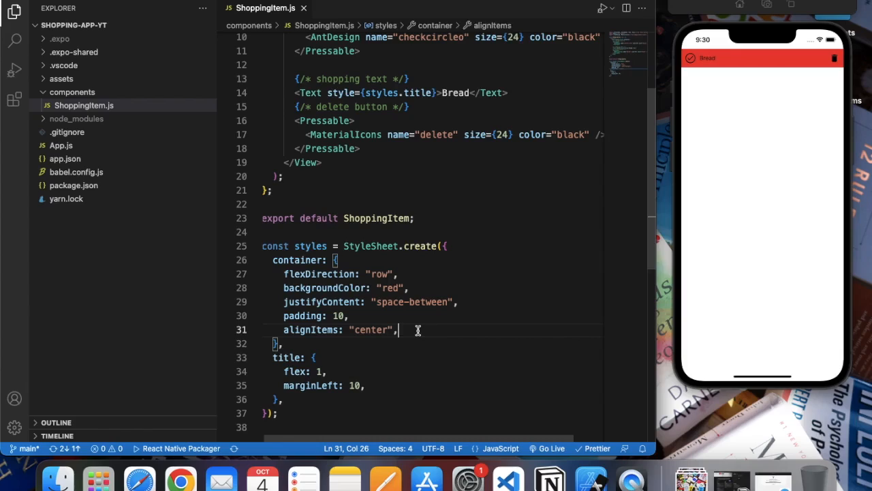
Set the container to width "90%", alignSelf "center" and borderRadius 10
type("width")
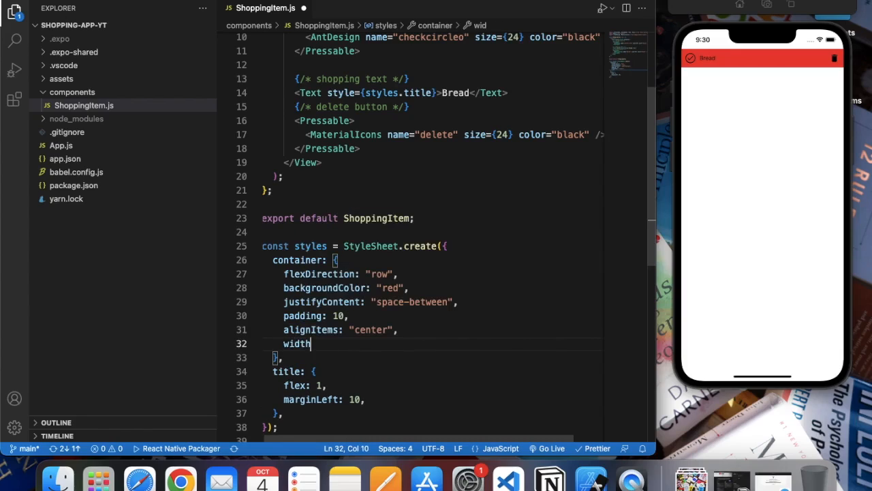
type(": \"")
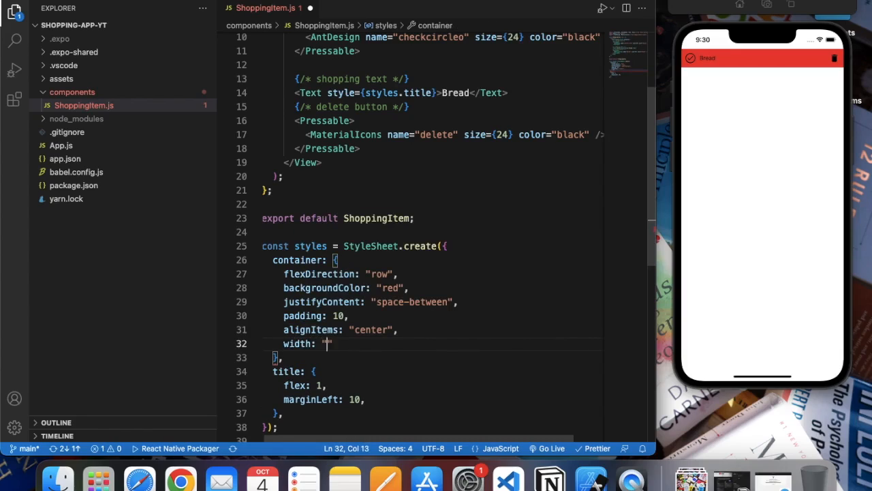
type("90%")
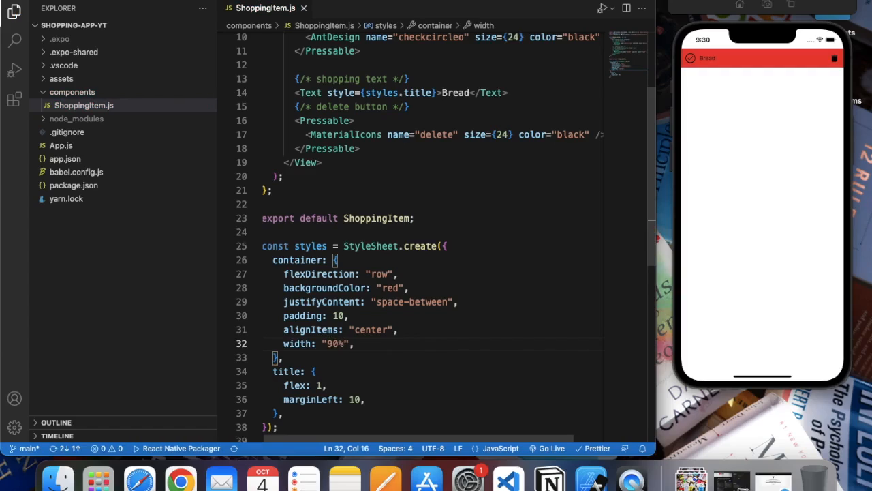
key("Enter")
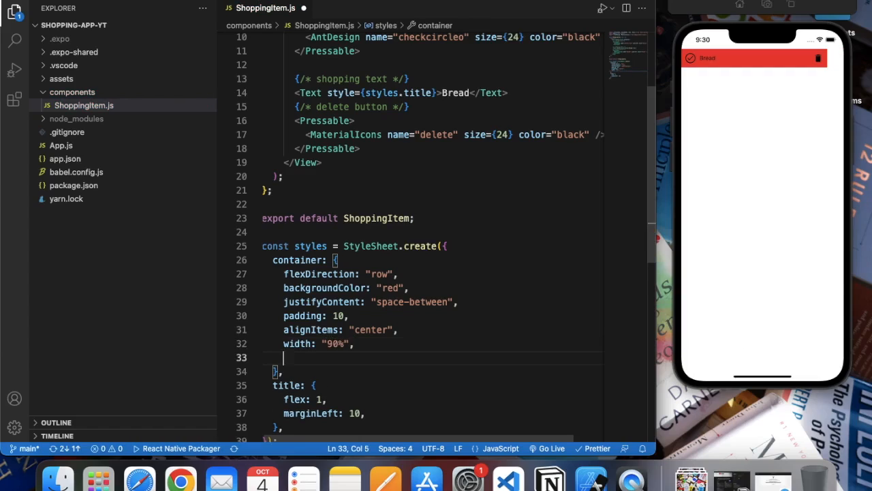
type("alignSelf: \"center\",")
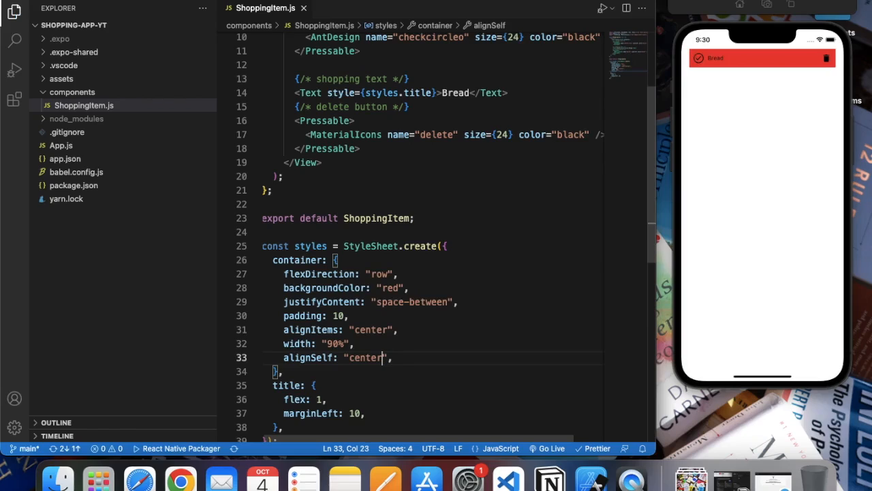
type("b")
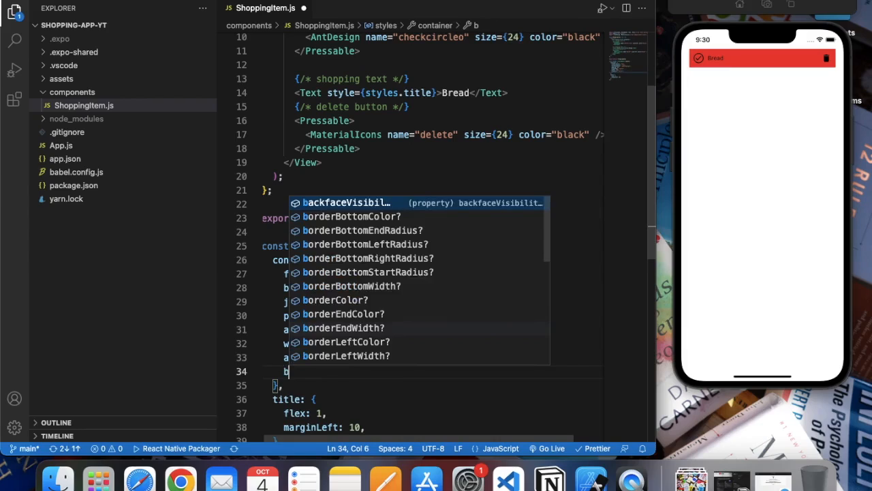
type("orderRadius:")
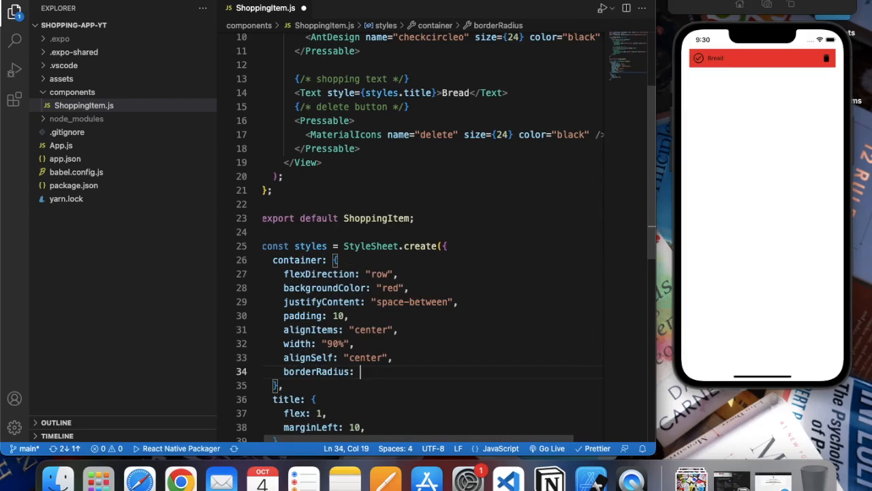
type("5")
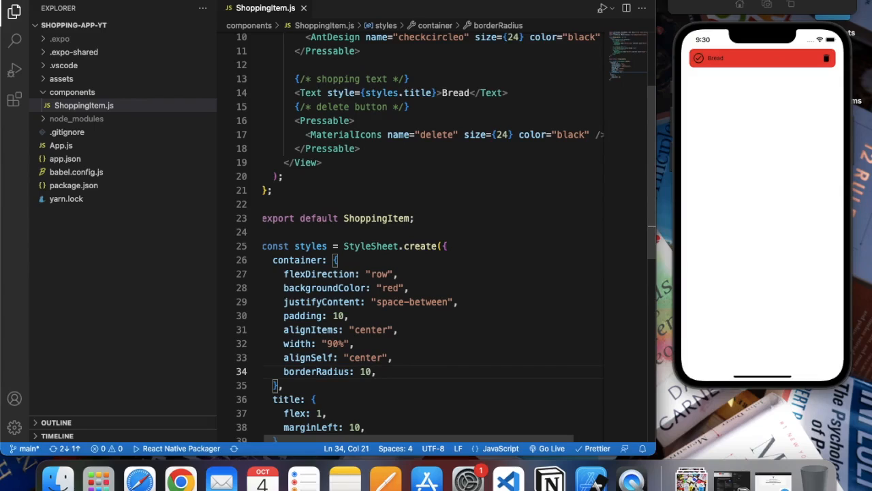
scroll("down", 3)
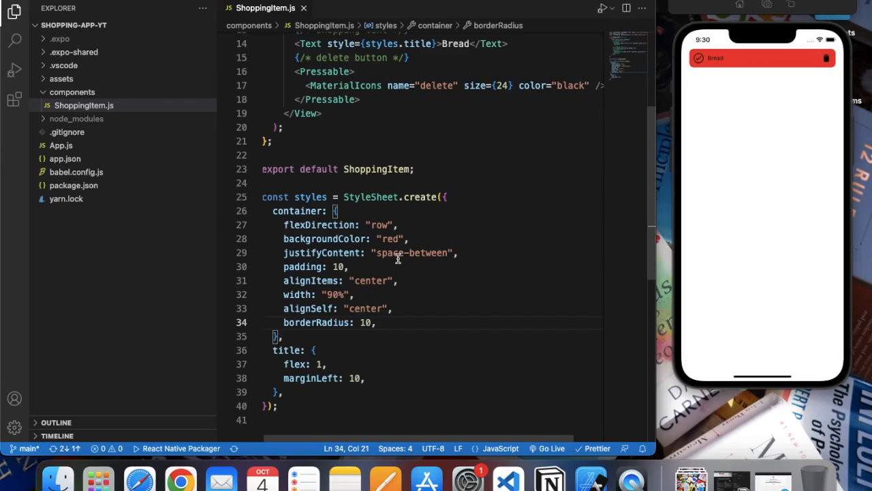
Change the row background to lightgray and give title fontSize 17 and fontWeight "500"
left_click(391, 239)
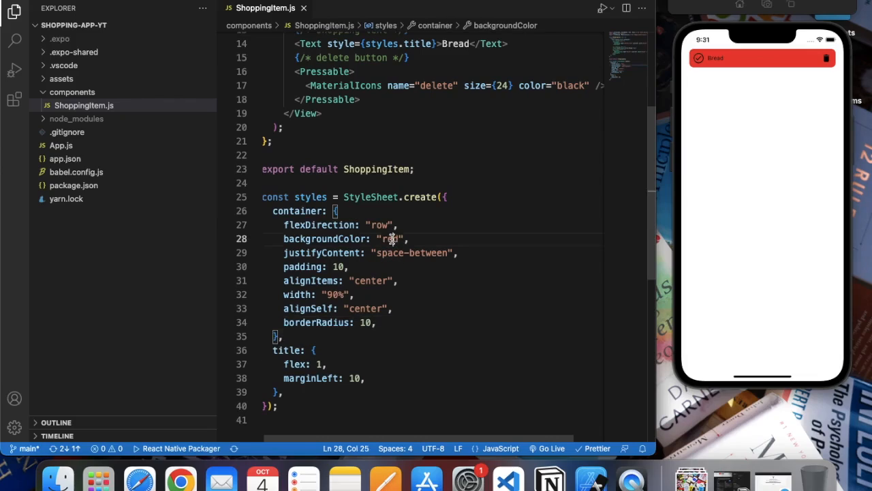
type("lightgray")
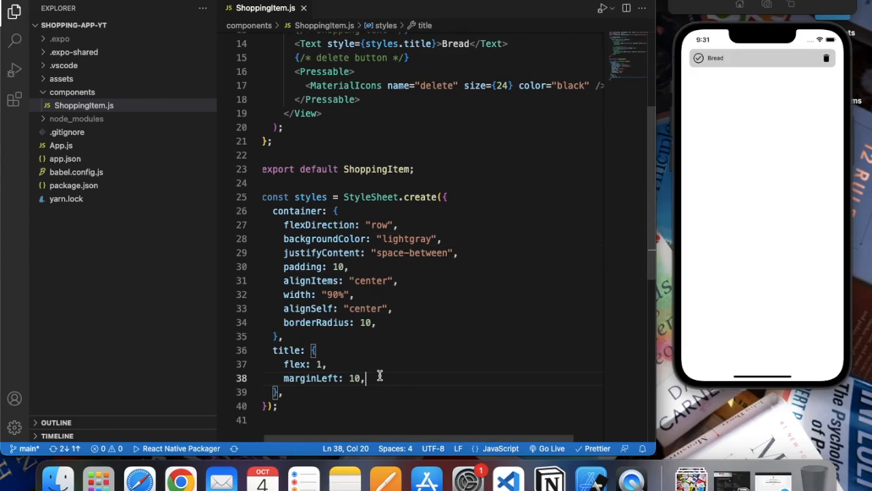
type("fontSize")
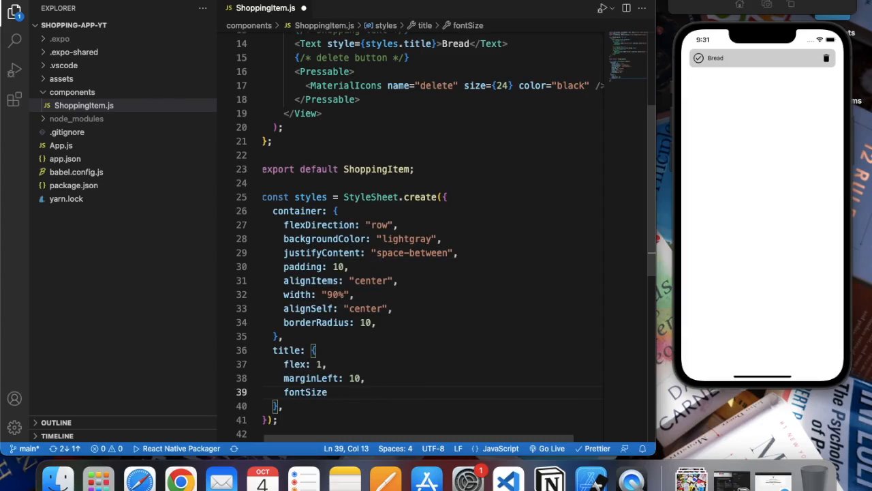
type(": 17")
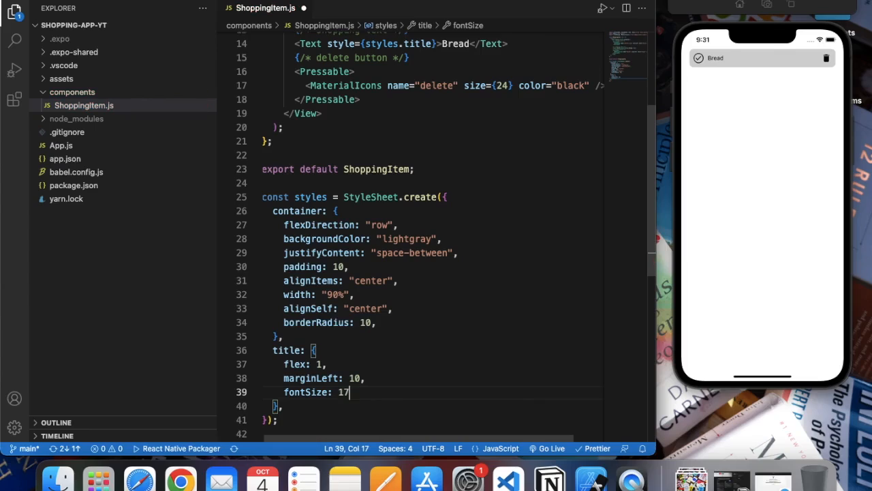
type(",")
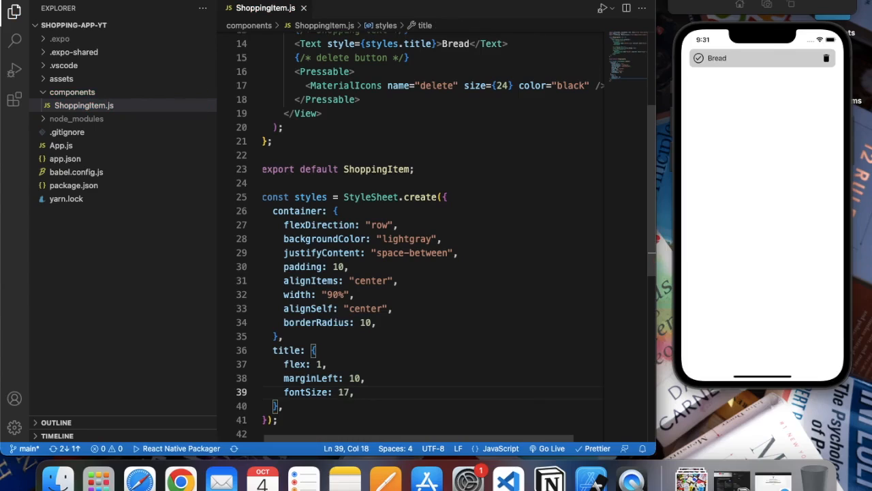
type("fontWeight: \"")
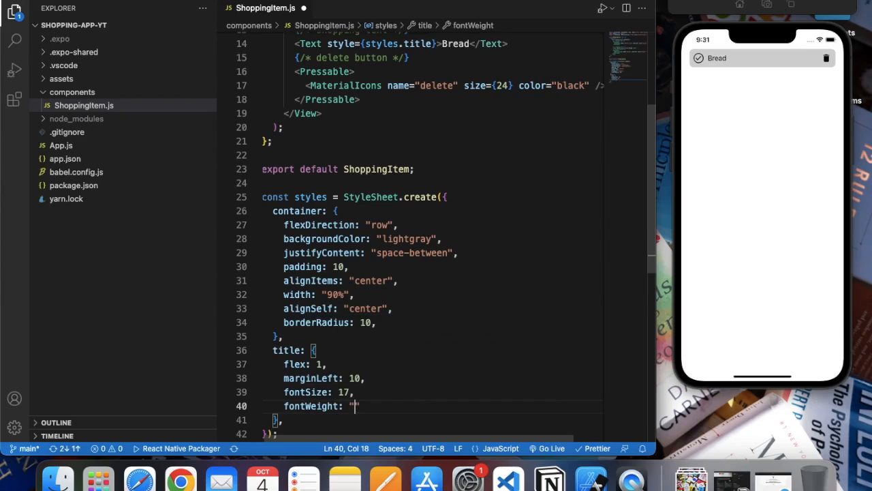
type("500")
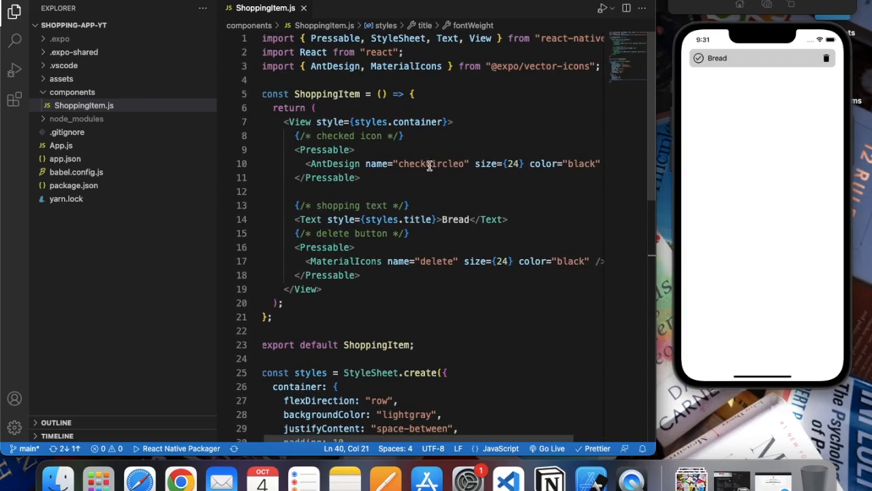
mouse_move(330, 121)
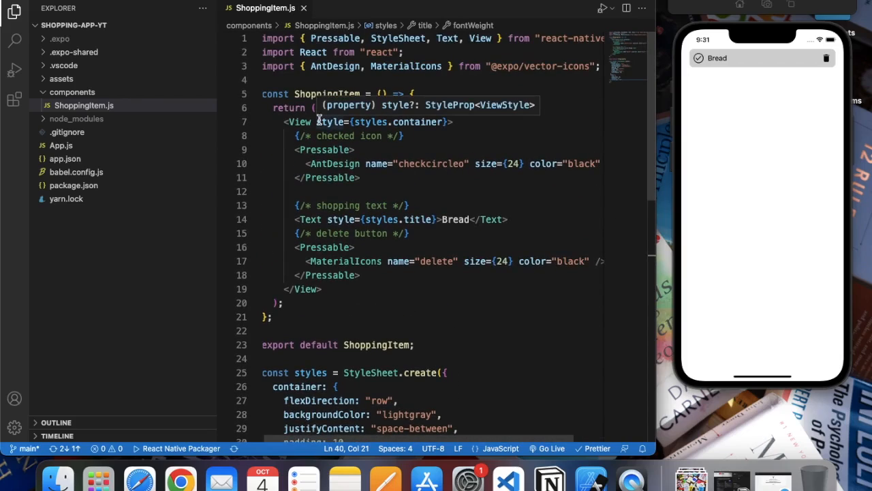
mouse_move(744, 84)
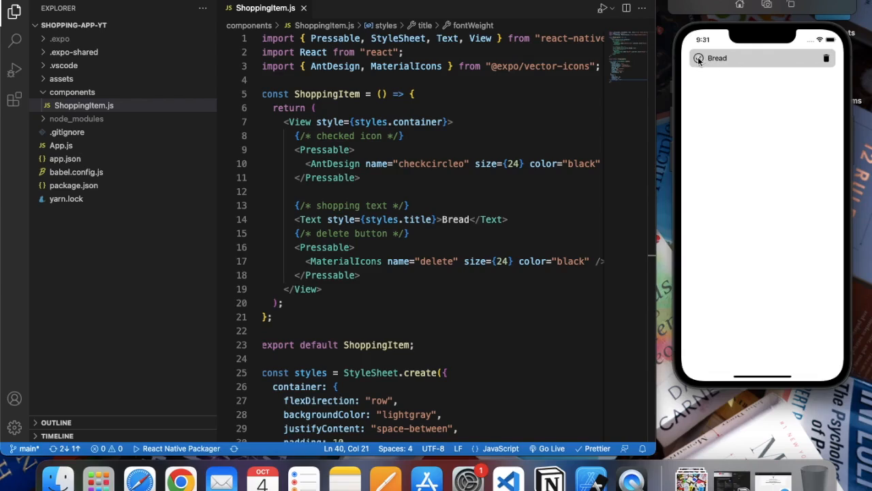
Close the ShoppingItem.js editor tab
left_click(699, 58)
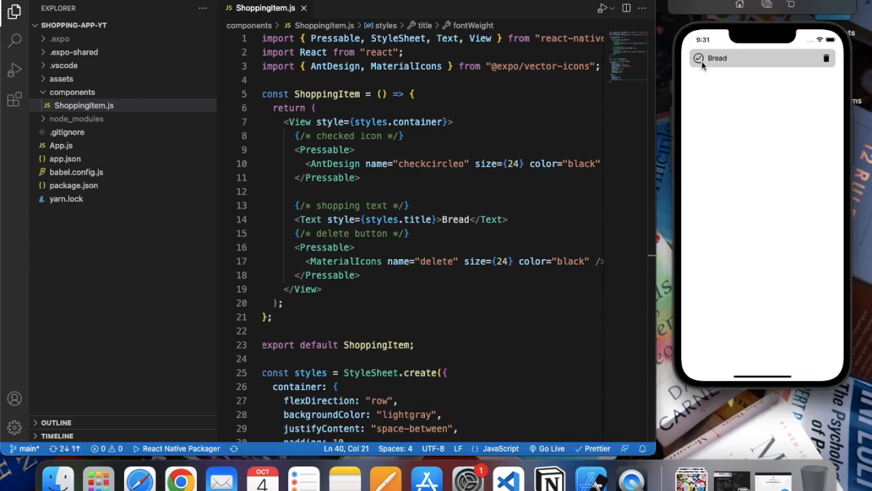
mouse_move(706, 68)
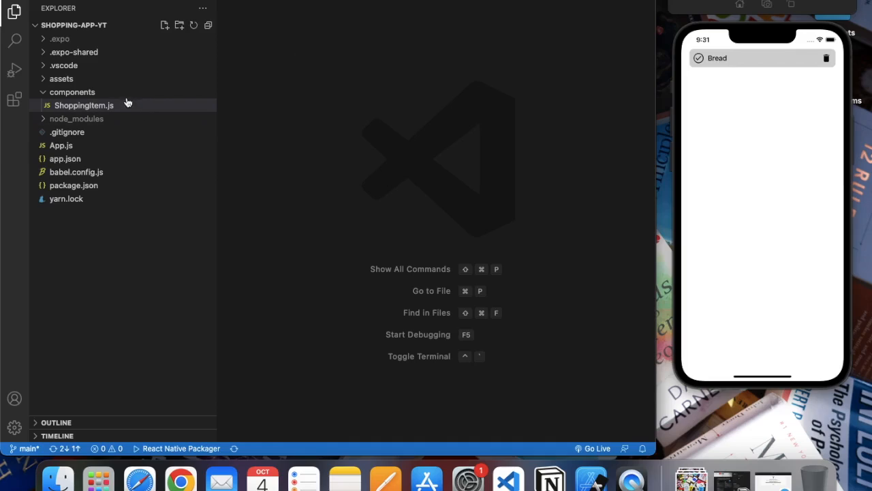
Add <ShoppingItem /> lines in App.js for five Bread rows, then reopen ShoppingItem.js
left_click(73, 92)
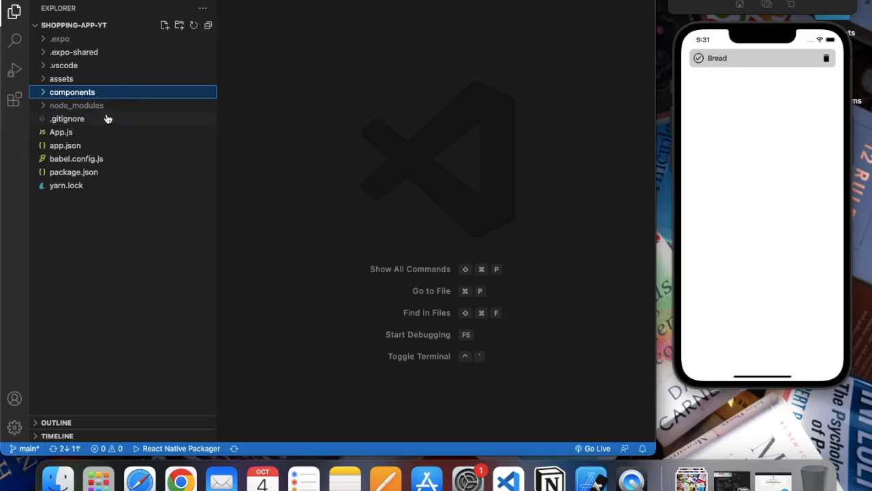
left_click(60, 132)
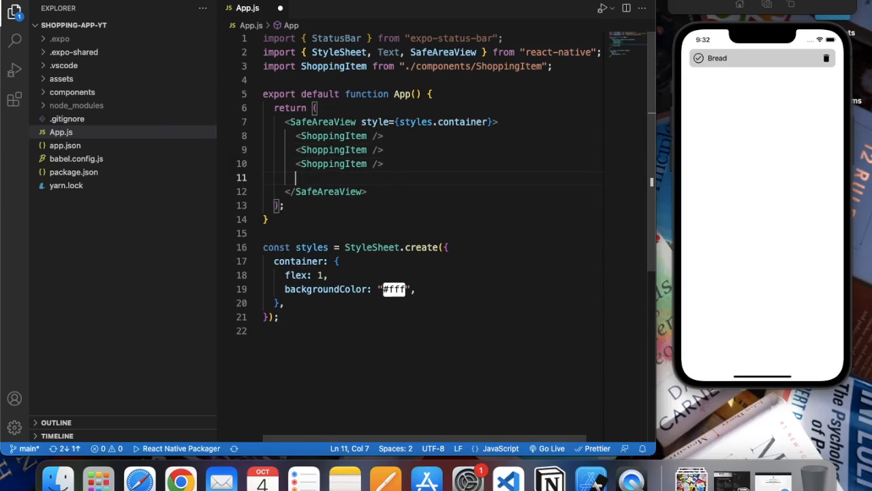
type("<ShoppingItem />")
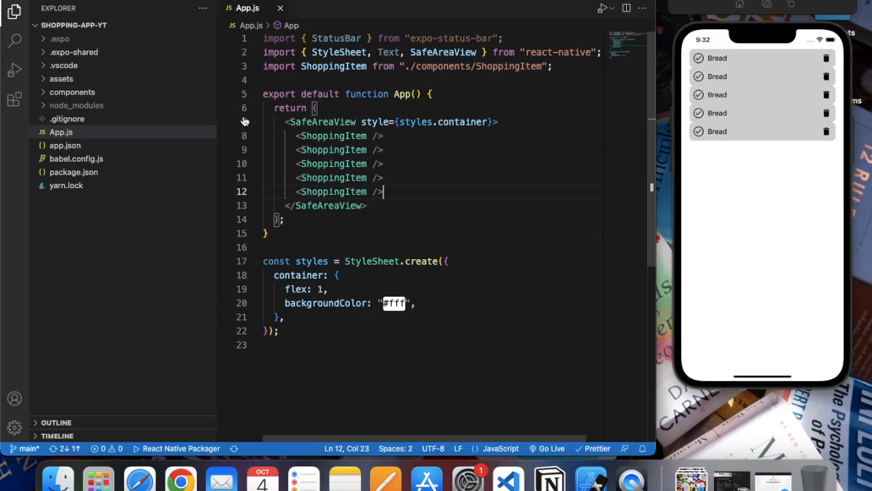
left_click(84, 105)
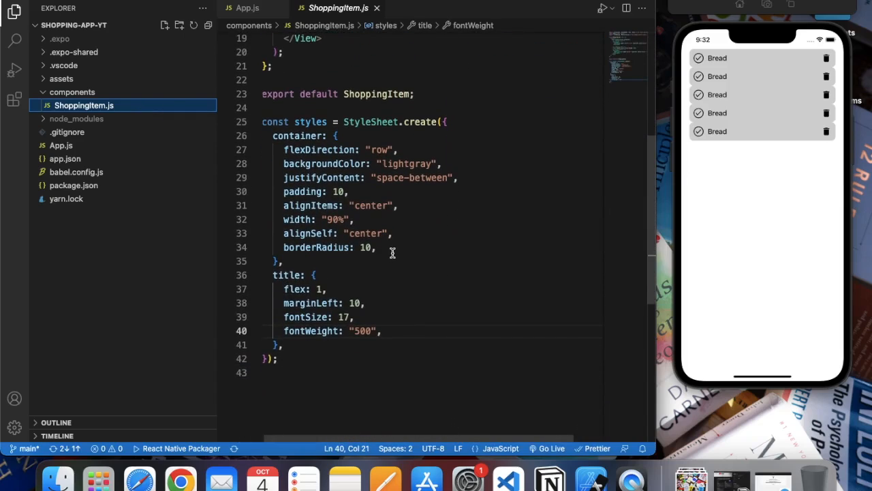
Add marginVertical: 10 to the container style and close ShoppingItem.js
type("marginVertical:")
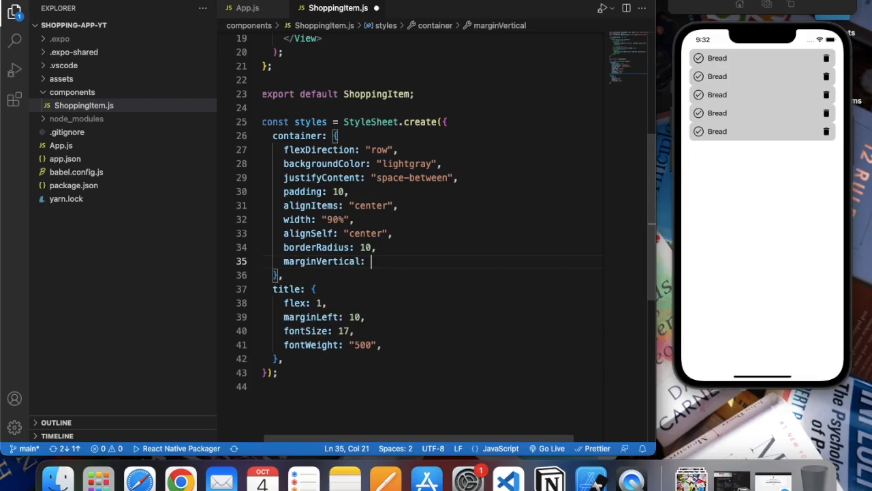
type("10,")
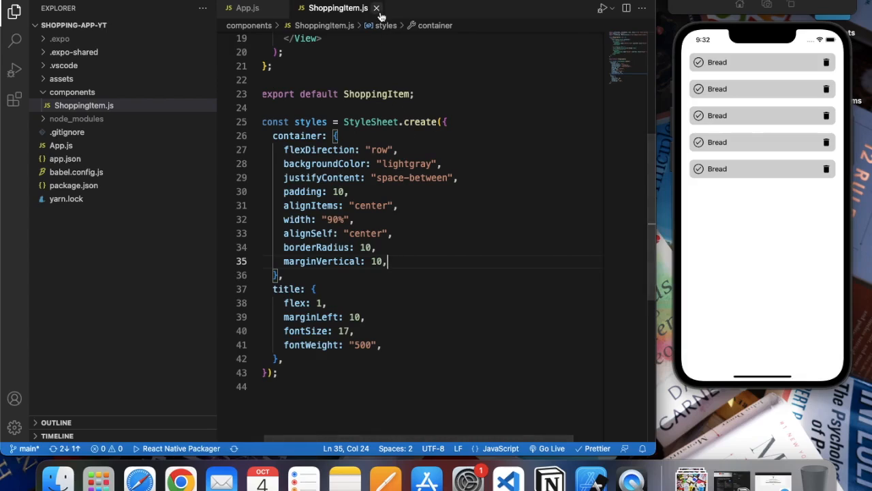
left_click(247, 8)
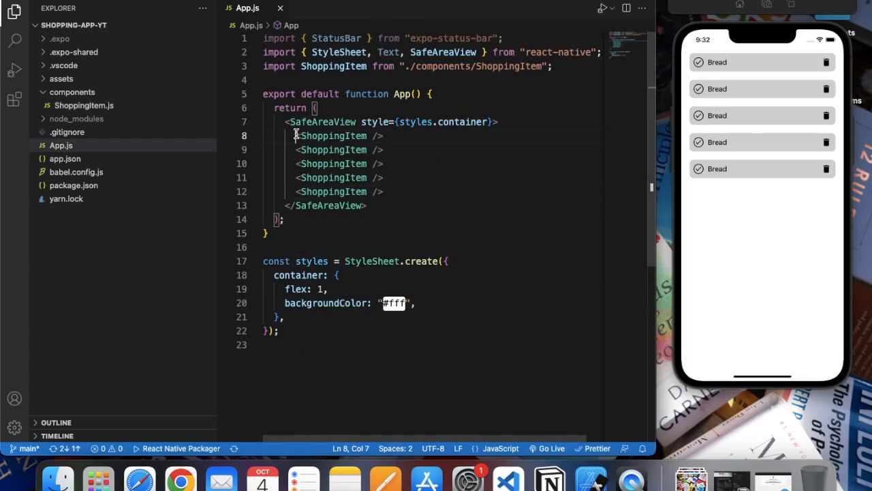
Select the existing <ShoppingItem /> lines in App.js to duplicate them up to ten
left_click_drag(295, 135, 384, 192)
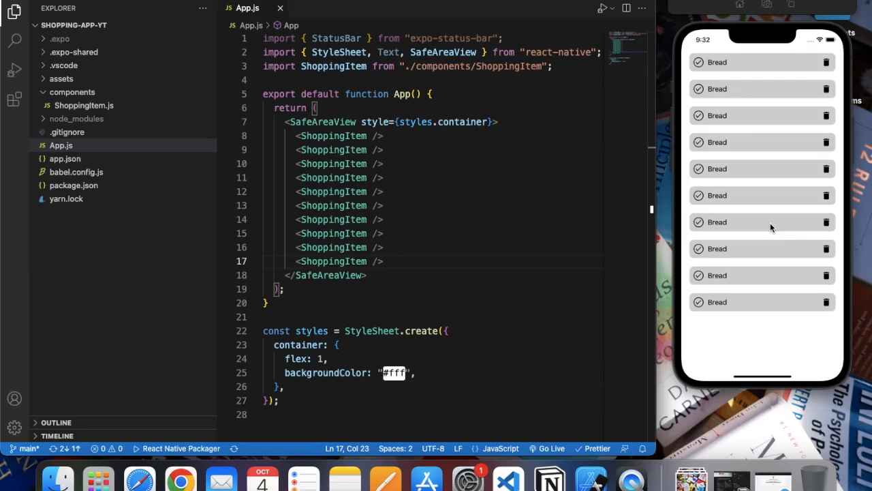
mouse_move(769, 86)
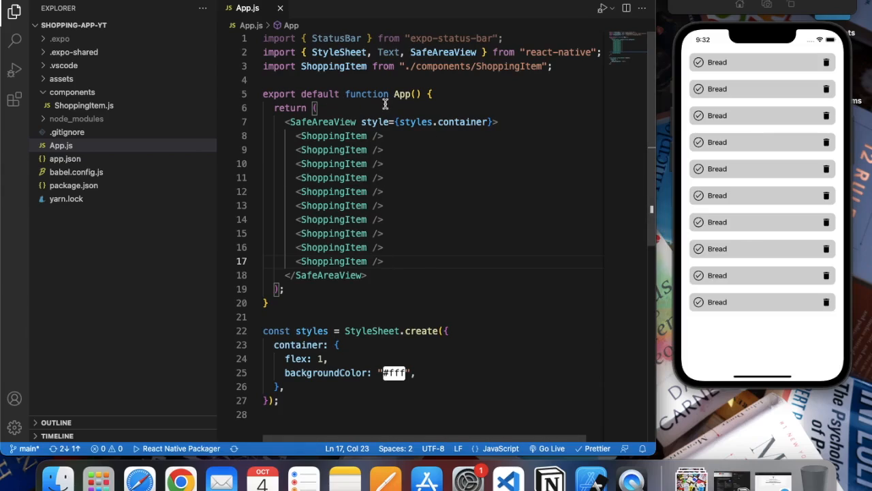
left_click(84, 105)
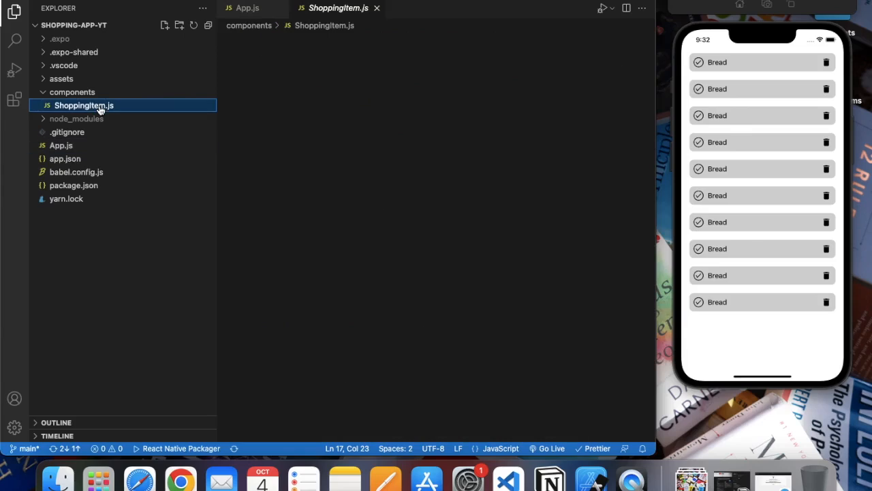
left_click(84, 105)
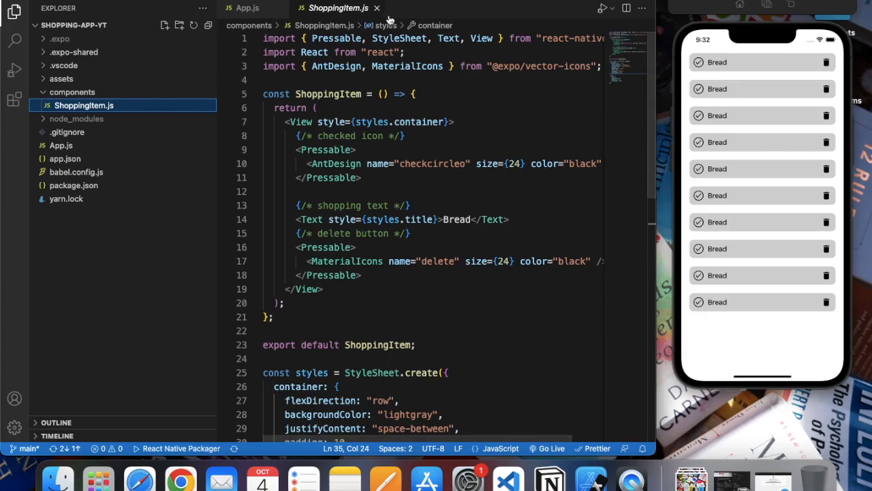
left_click(247, 8)
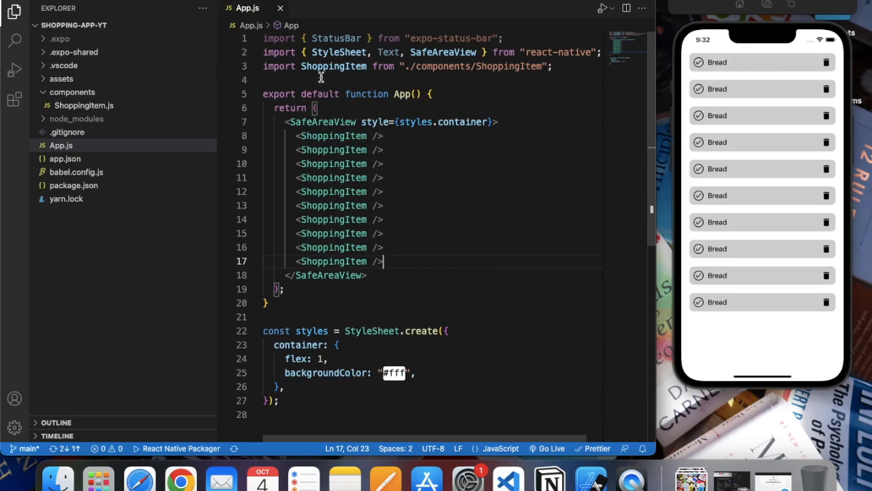
mouse_move(419, 171)
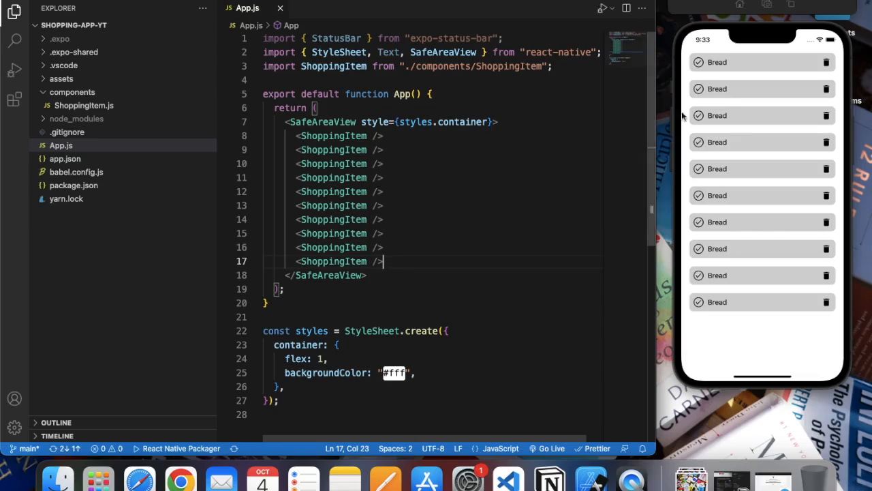
mouse_move(797, 53)
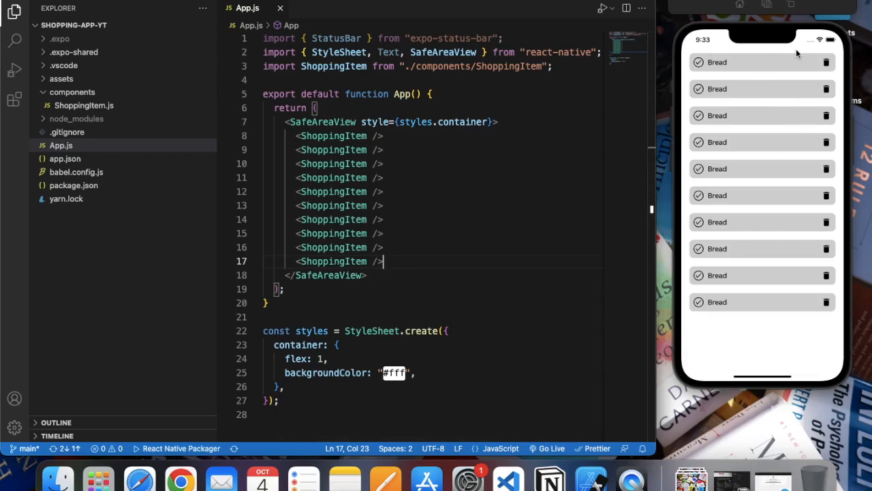